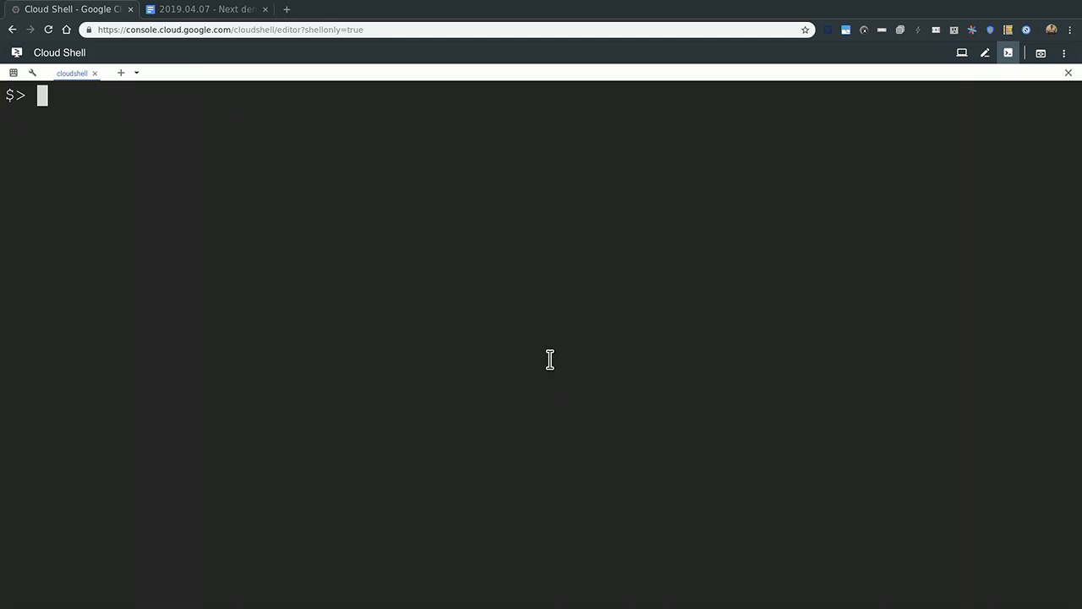
Run 'kubectl get all', then the 'gcloud container images list' command from the demo doc.
text(kubectl get all)
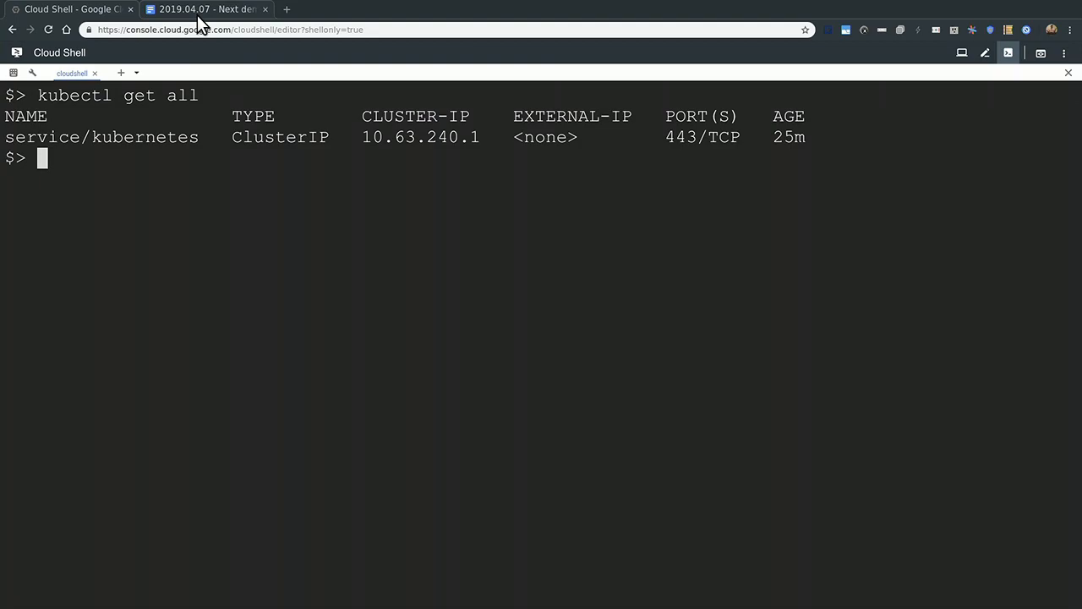
click(206, 10)
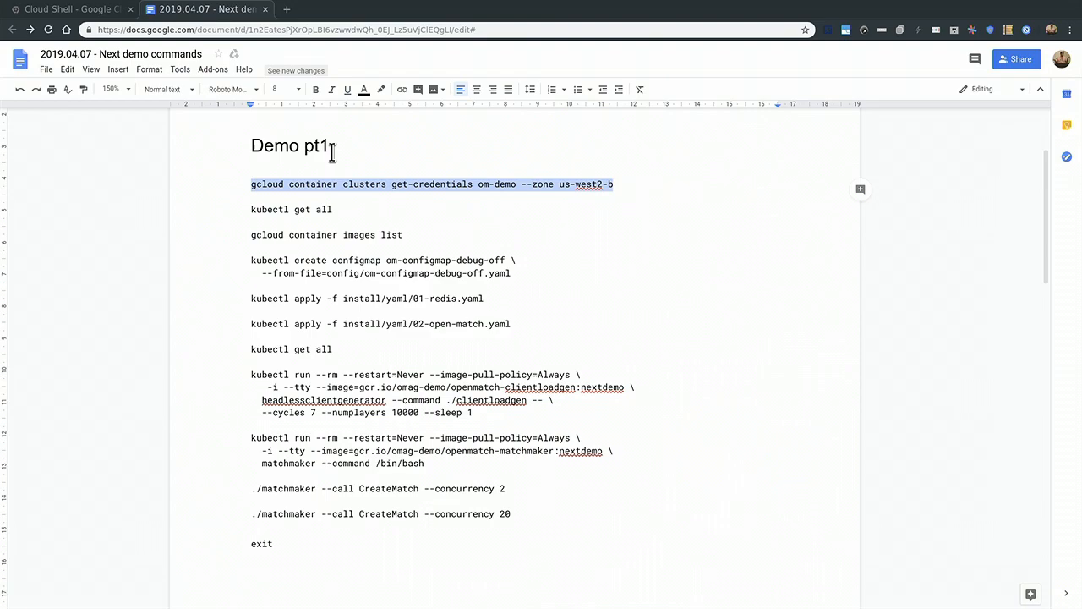
click(71, 10)
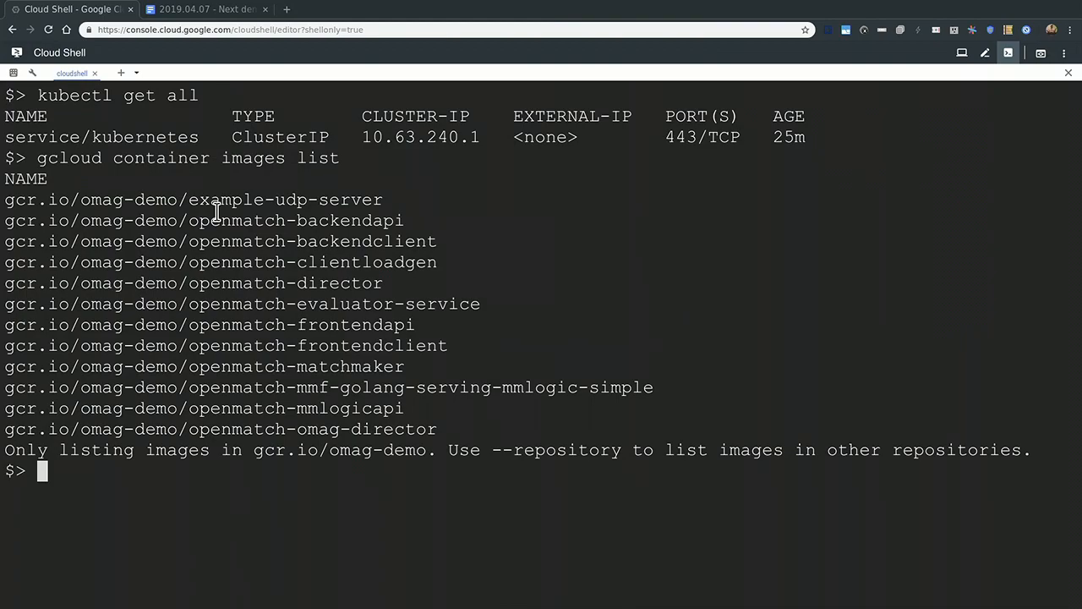
Run the doc's 'kubectl create configmap om-configmap-debug-off --from-file=...' command.
click(203, 10)
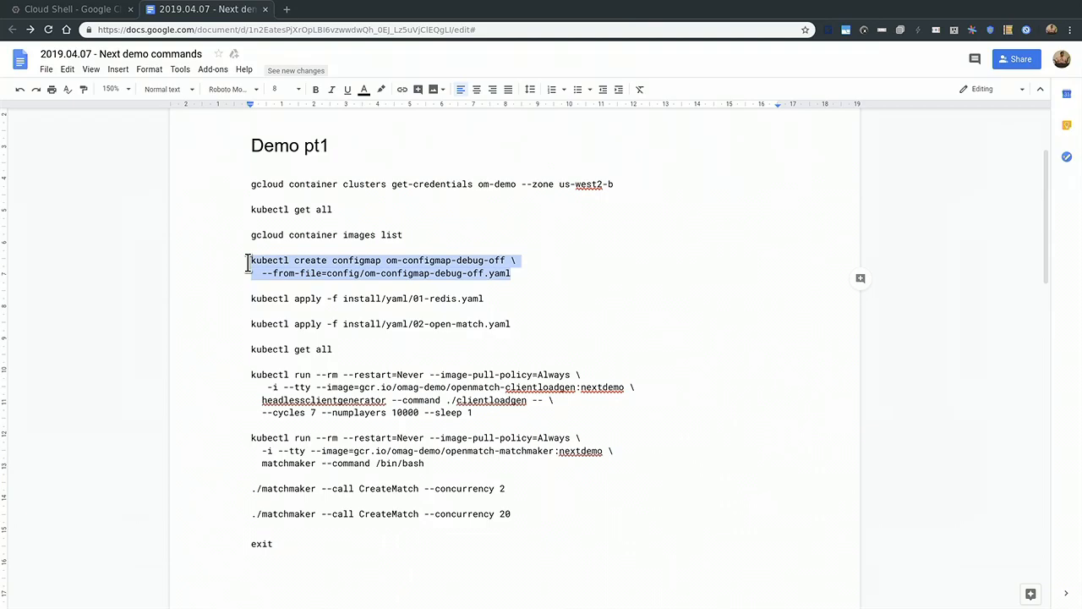
click(51, 8)
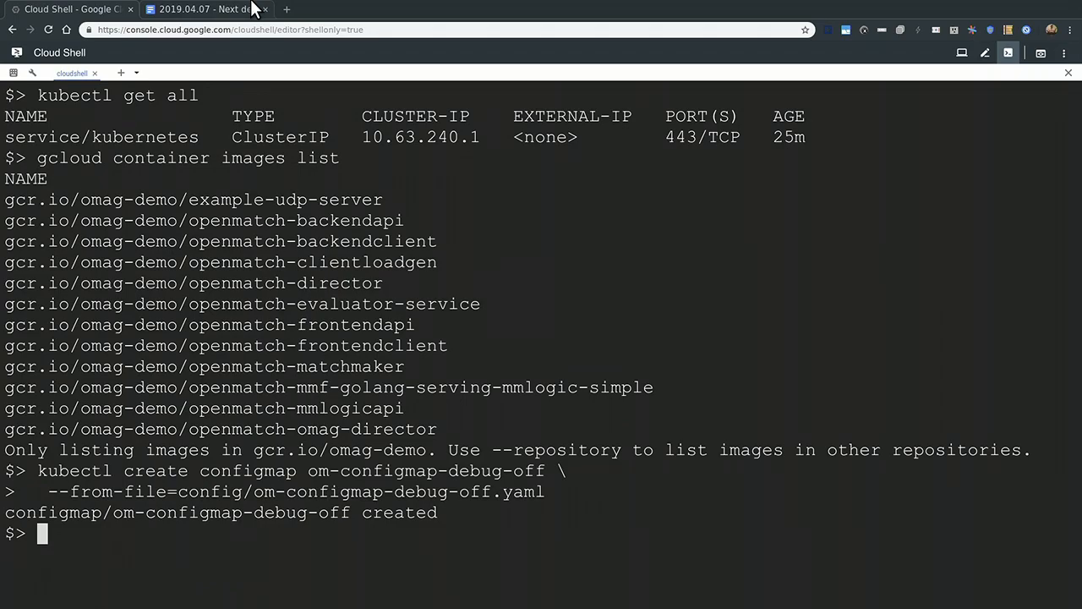
click(207, 10)
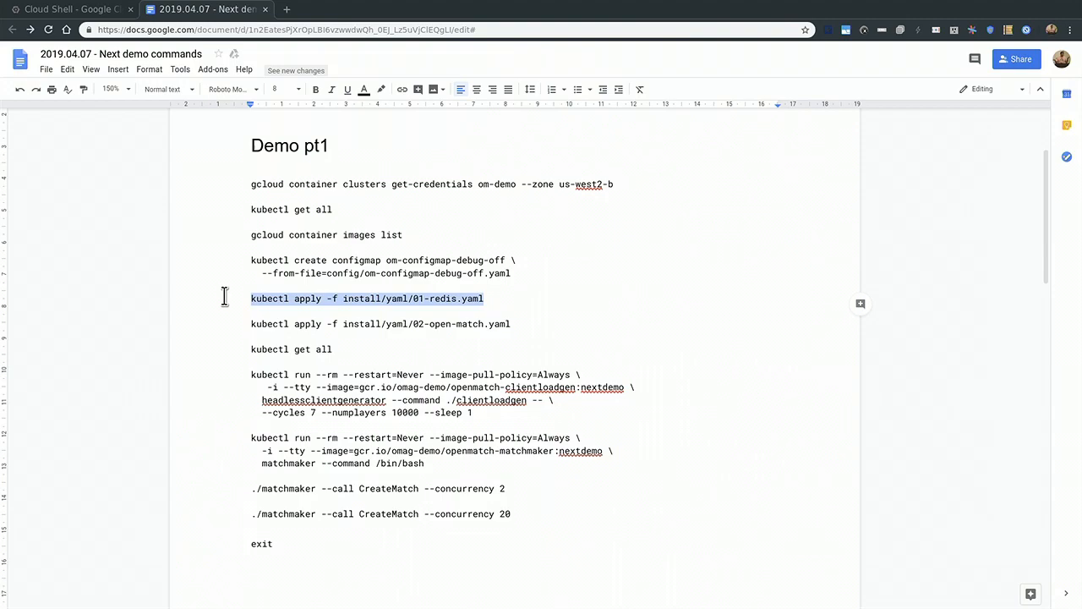
Apply install/yaml/01-redis.yaml, creating om-secret, the redis service and redis-master deployment.
click(71, 11)
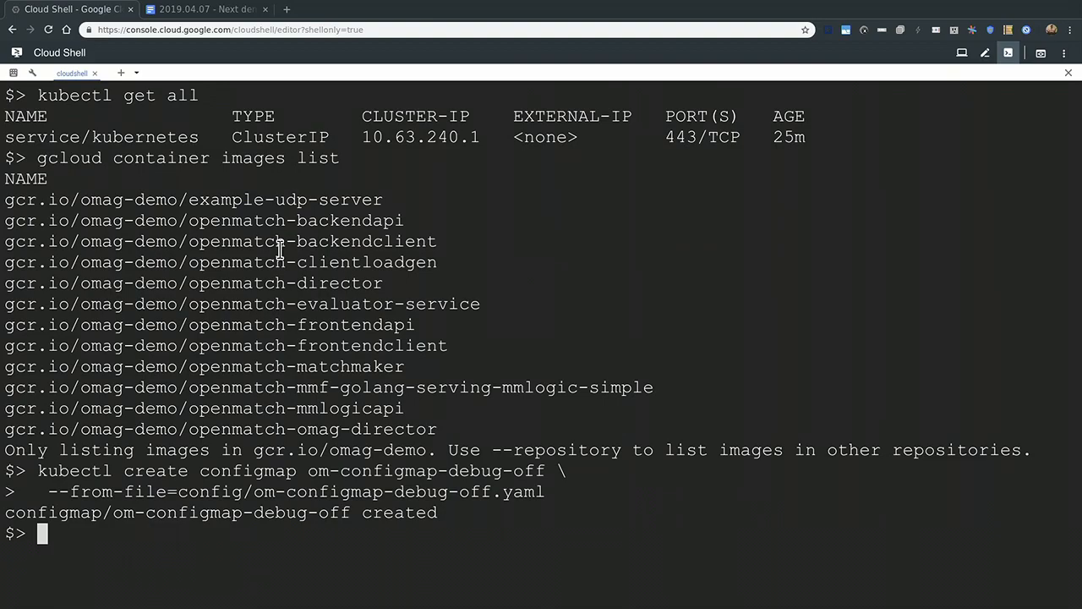
text(kubectl apply -f install/yaml/01-redis.yaml)
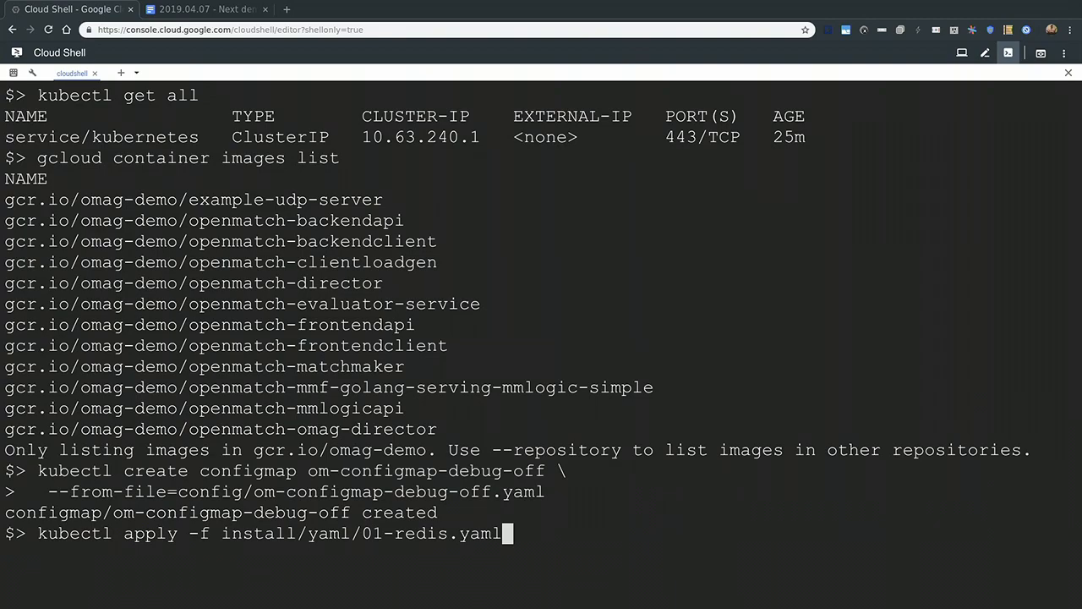
key(enter)
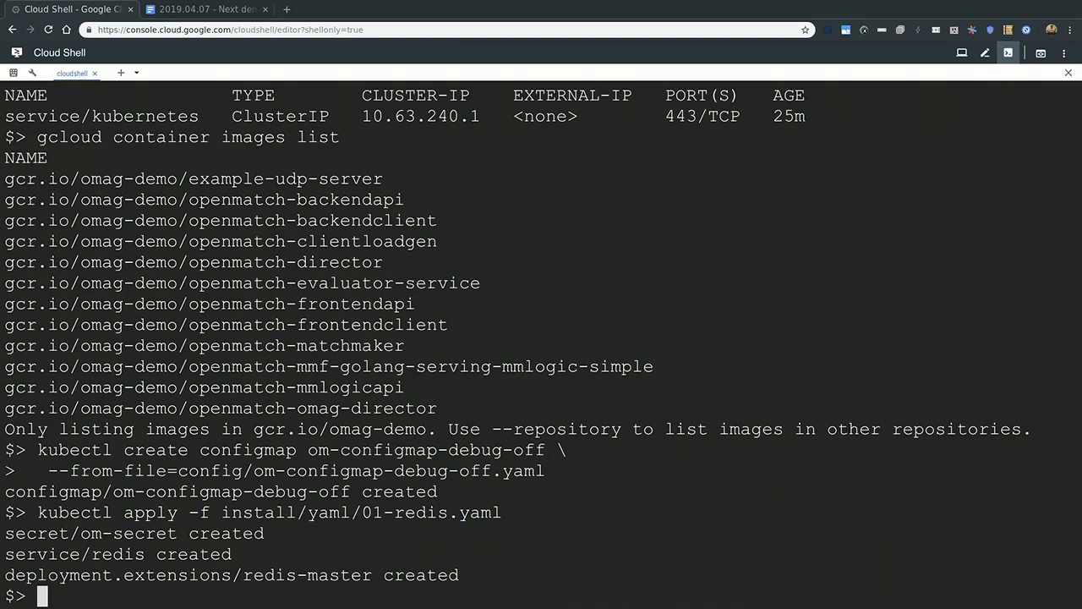
mouse_move(203, 10)
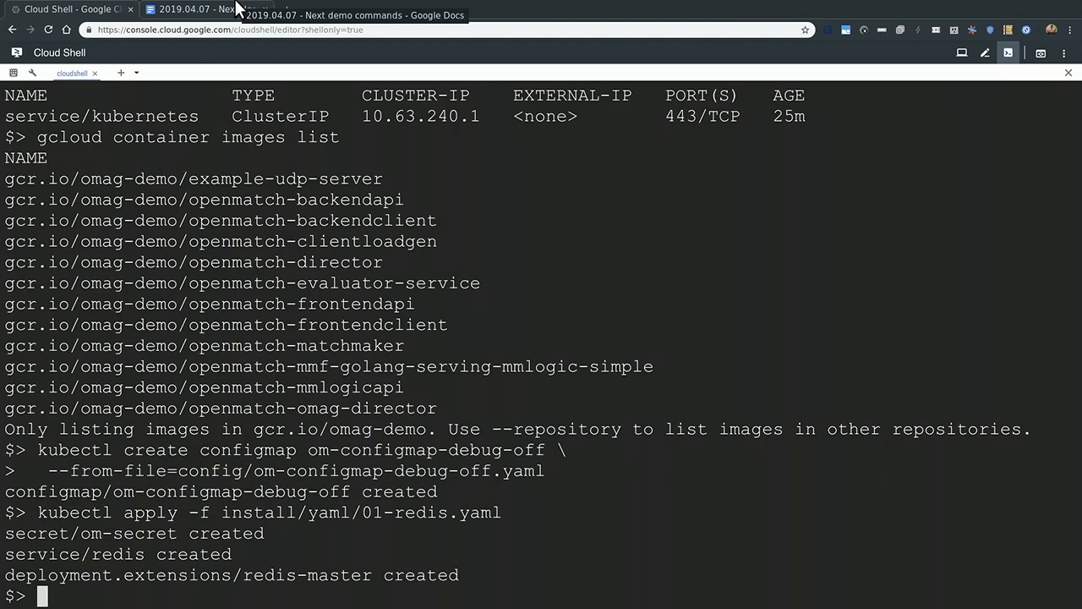
click(203, 10)
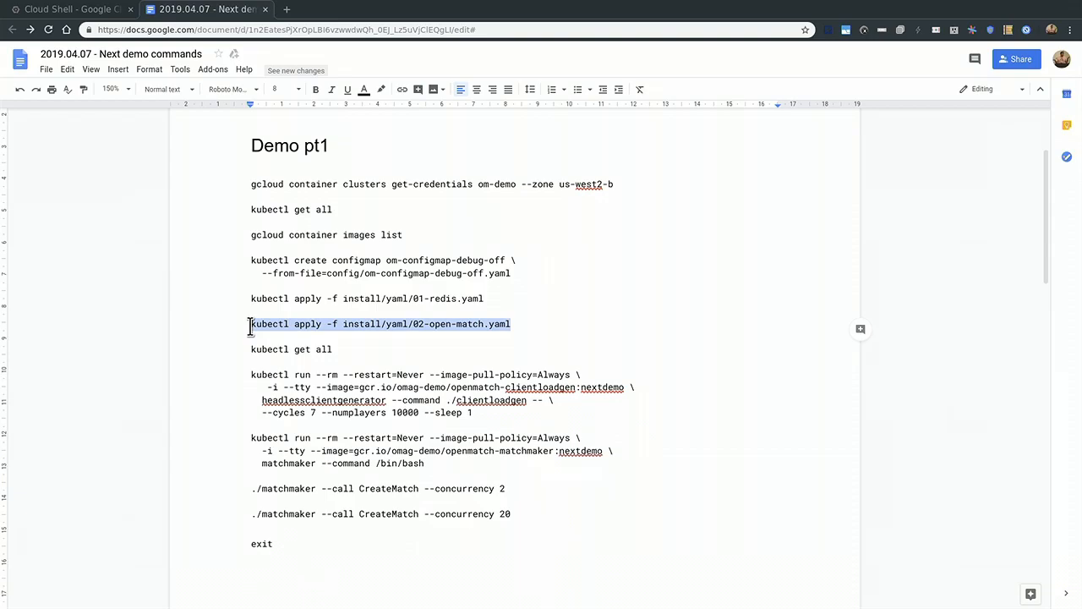
Apply install/yaml/02-open-match.yaml and review the new services and pods with 'kubectl get all'.
click(67, 11)
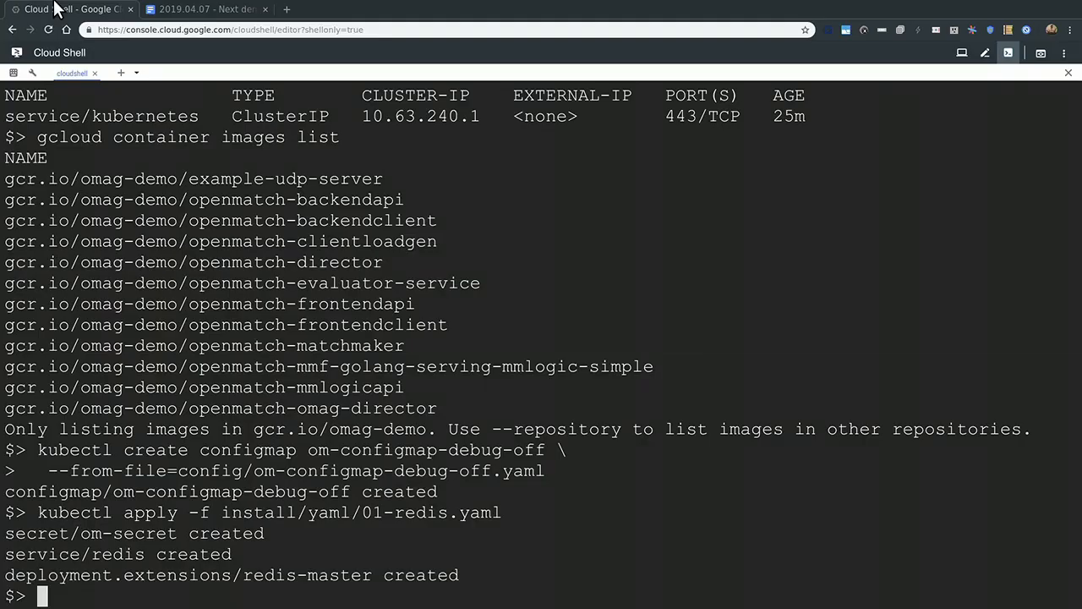
scroll(down, 3)
text(k)
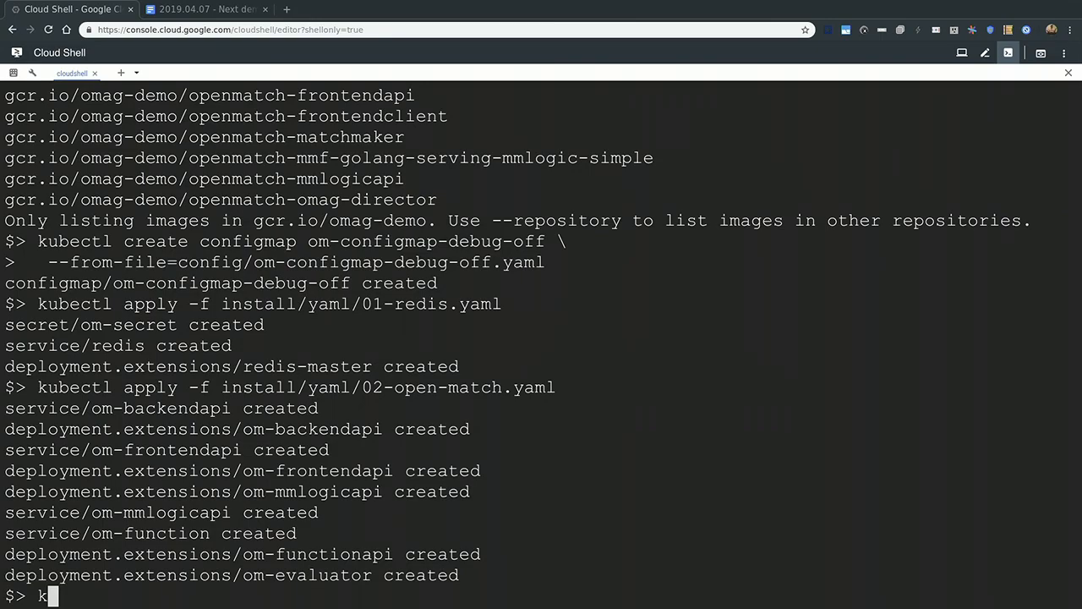
text(ubectl get all)
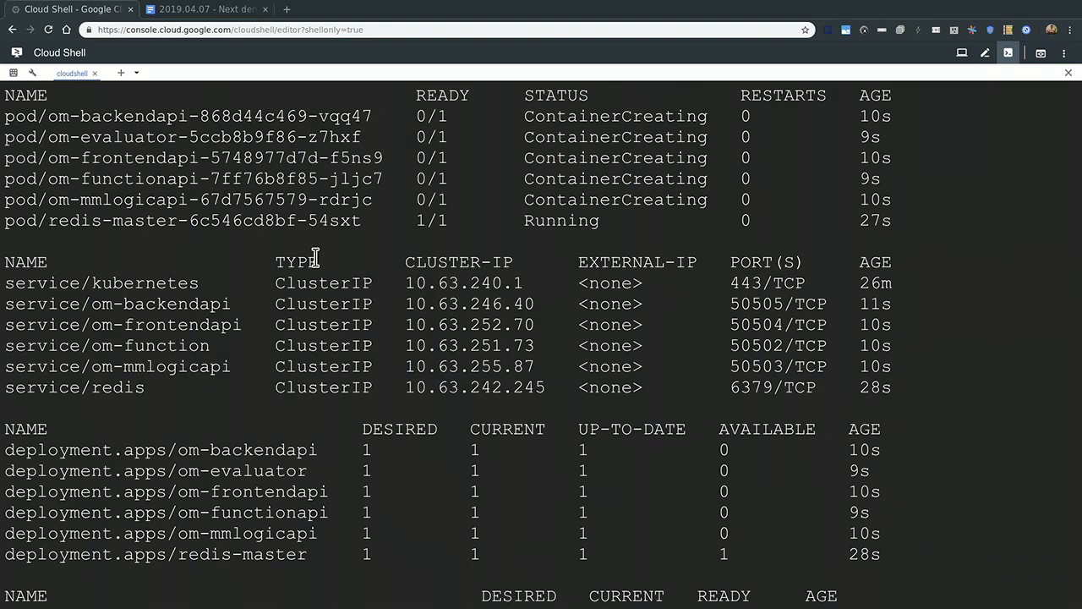
scroll(down, 3)
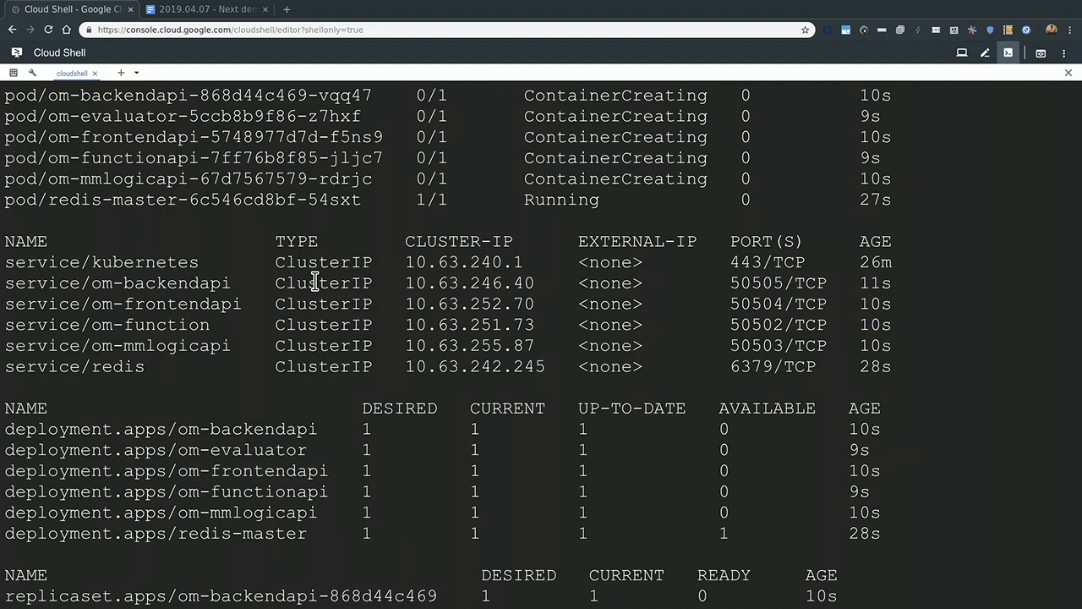
scroll(down, 3)
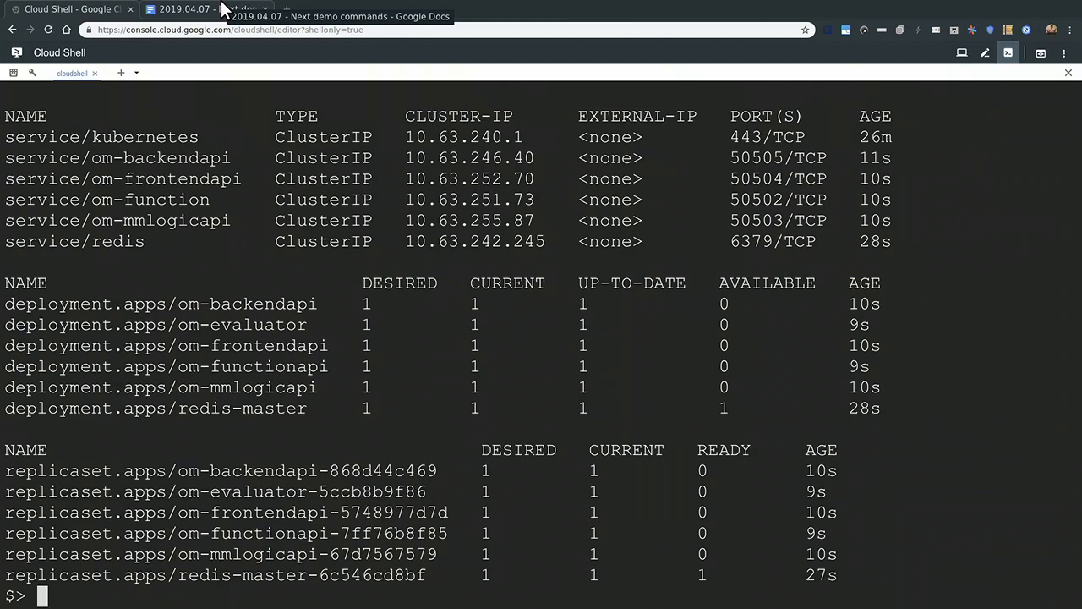
Run the doc's openmatch-clientloadgen:nextdemo headlessclientgenerator pod, generating 10000-player batches.
click(203, 10)
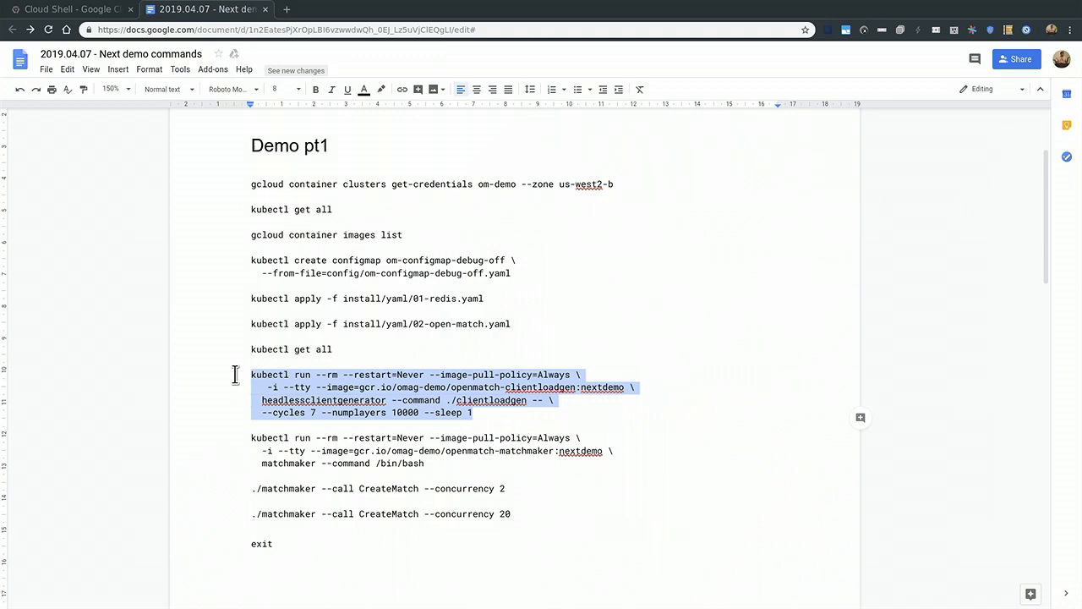
click(68, 10)
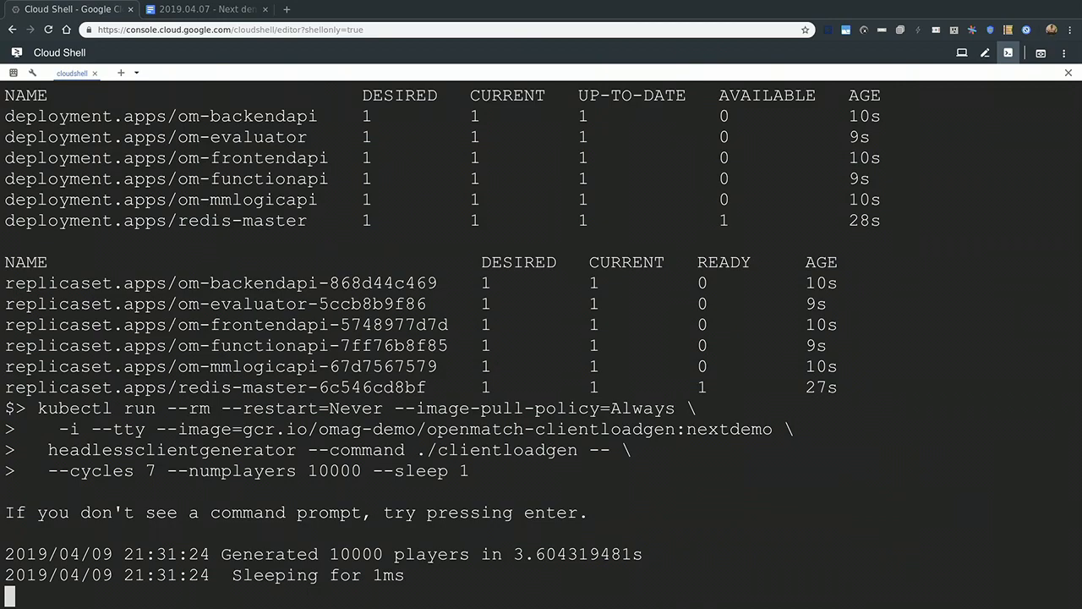
scroll(down, 3)
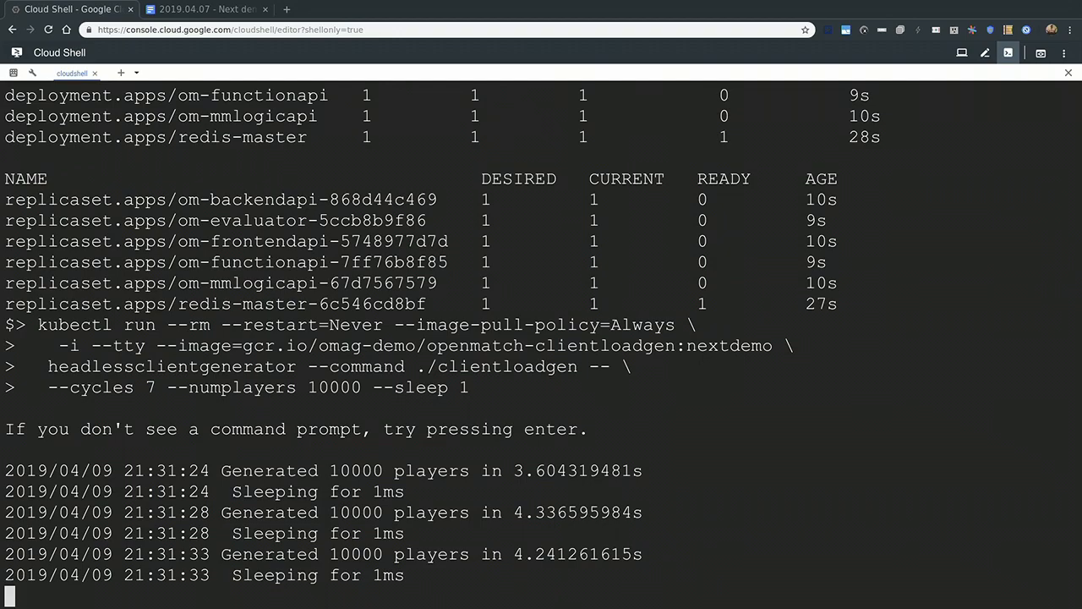
click(207, 10)
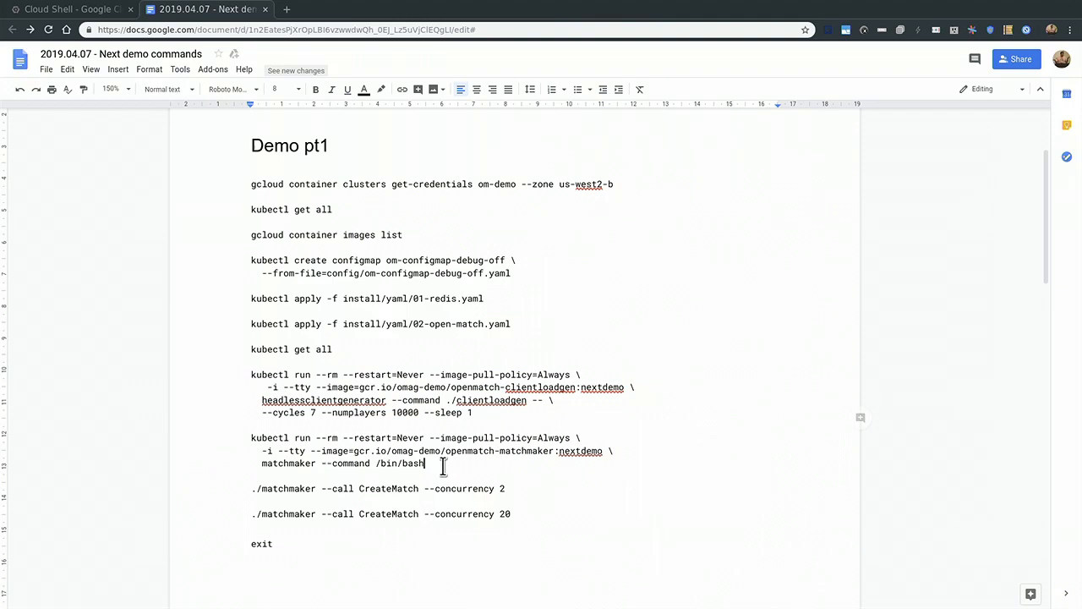
End the load generator and enter the openmatch-matchmaker:nextdemo run command with /bin/bash.
click(71, 10)
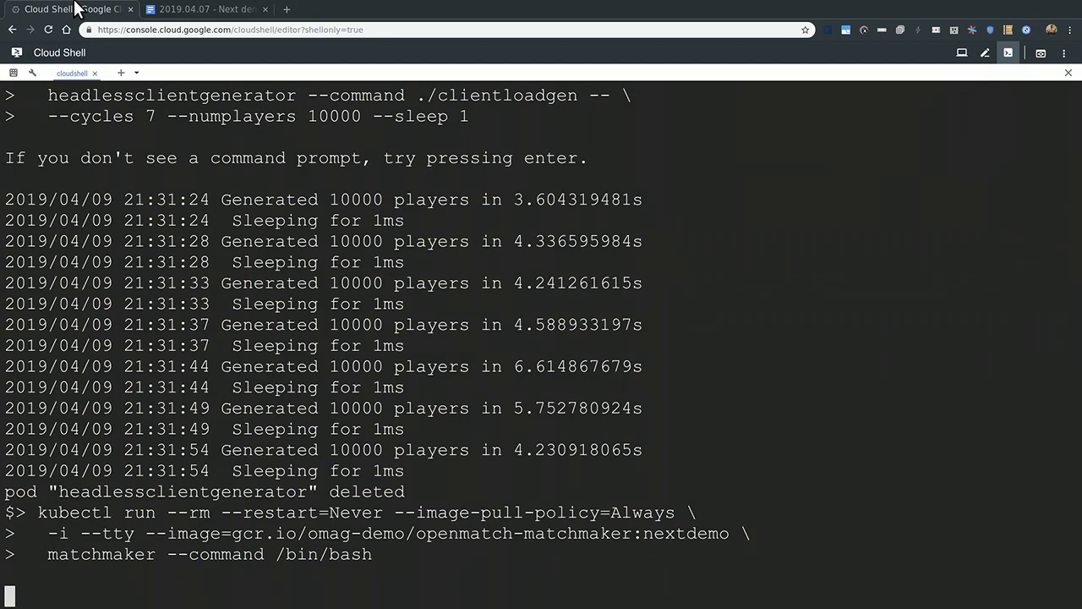
click(203, 11)
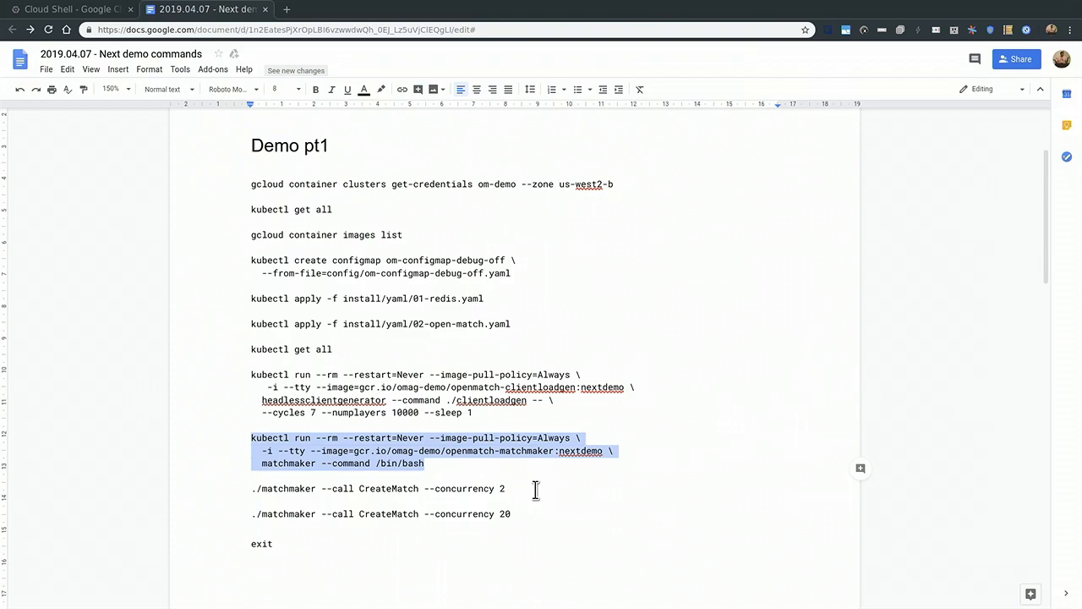
Run './matchmaker --call CreateMatch --concurrency 2' and rerun it after failures, matching 64 players.
click(67, 10)
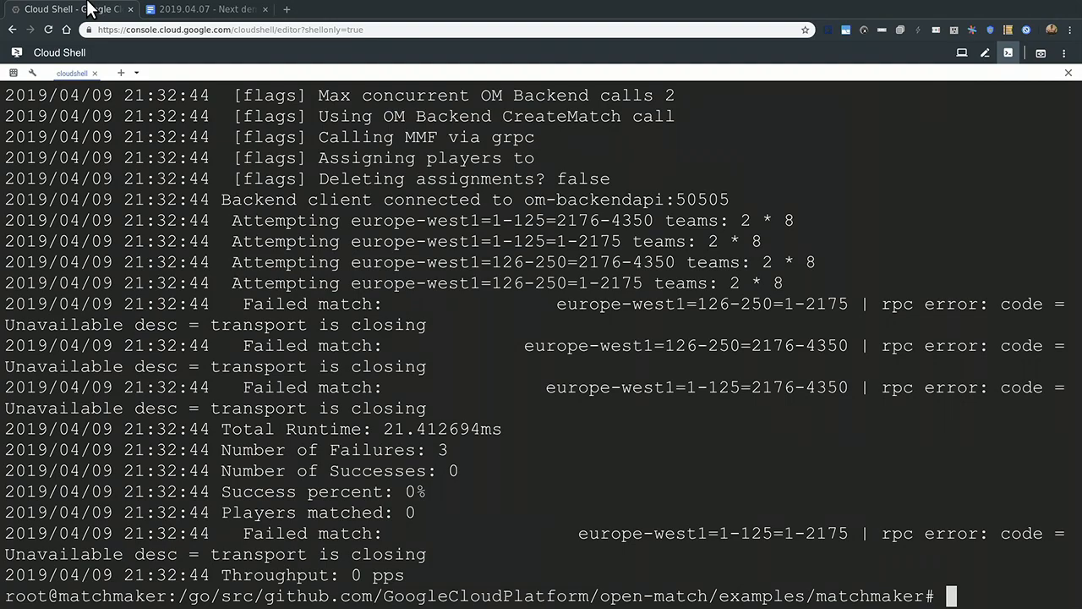
key(Return)
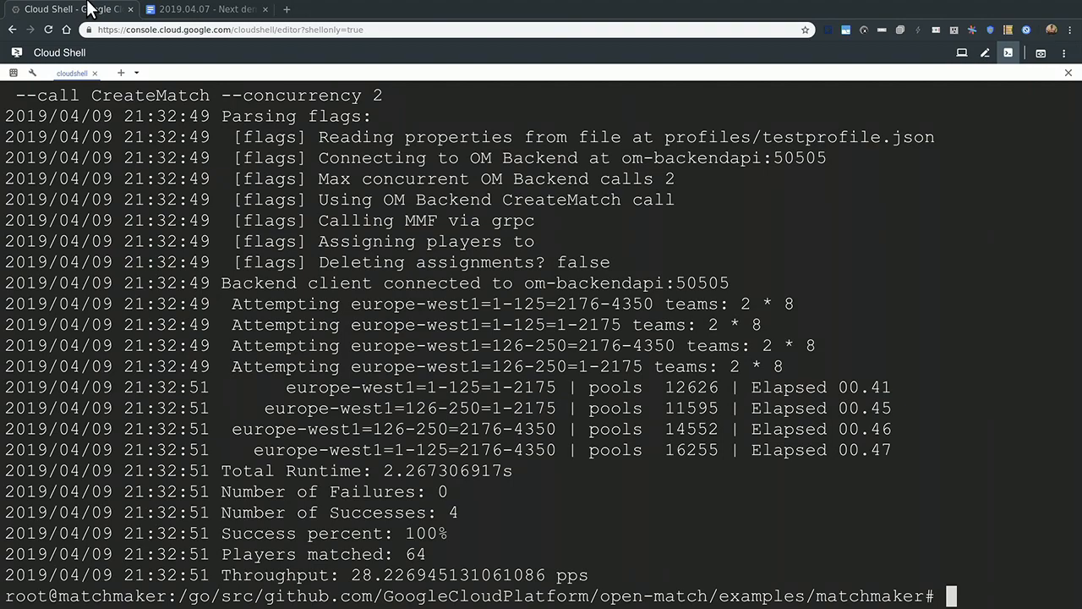
Highlight the 16255 pool count and type './matchmaker --call CreateMatch --concurrency 2' again.
double_click(690, 429)
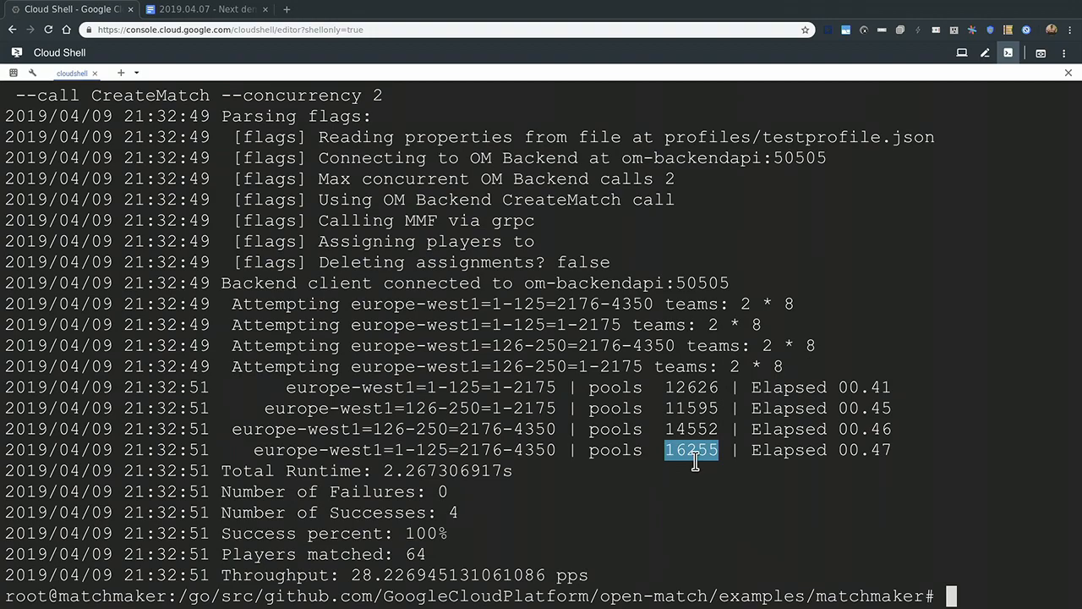
mouse_move(380, 477)
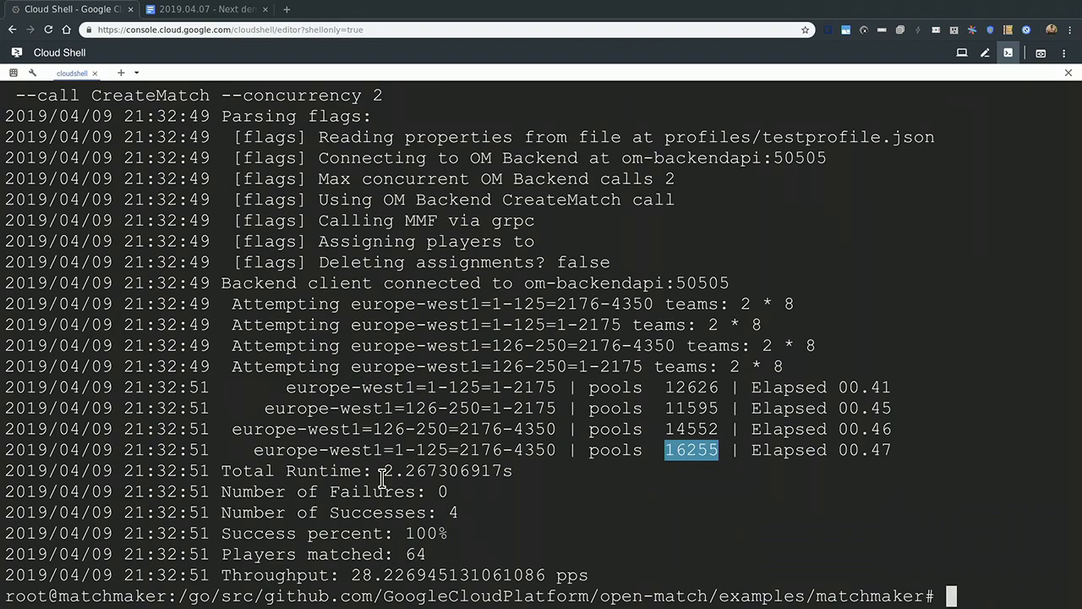
text(./matchmaker --call CreateMatch --concurrency 2)
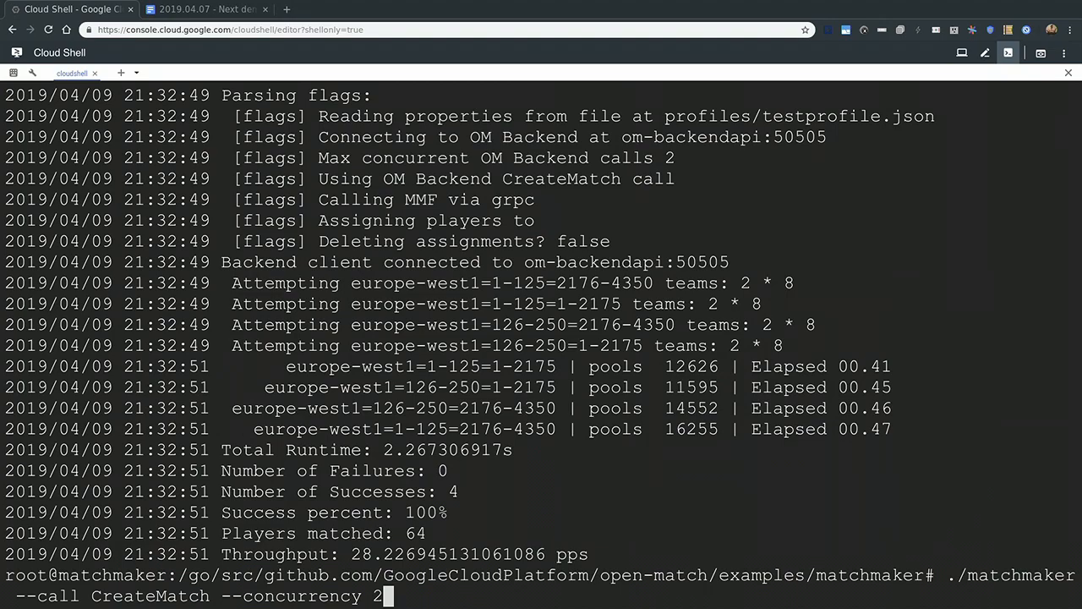
Run the larger CreateMatch batch (268 successes, 4288 players matched), then exit the pod shell.
key(Return)
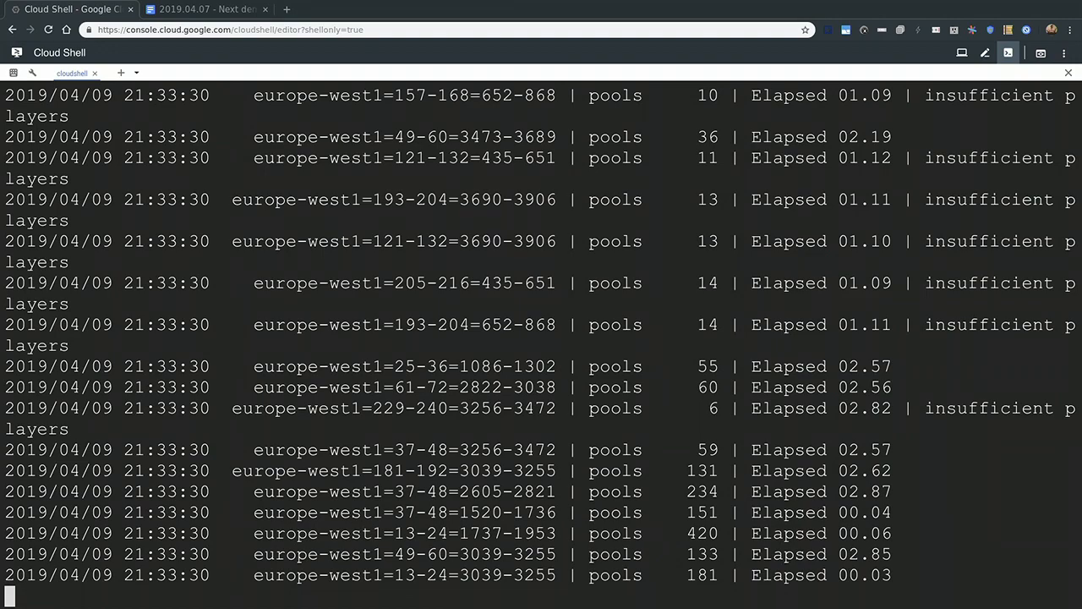
scroll(down, 3)
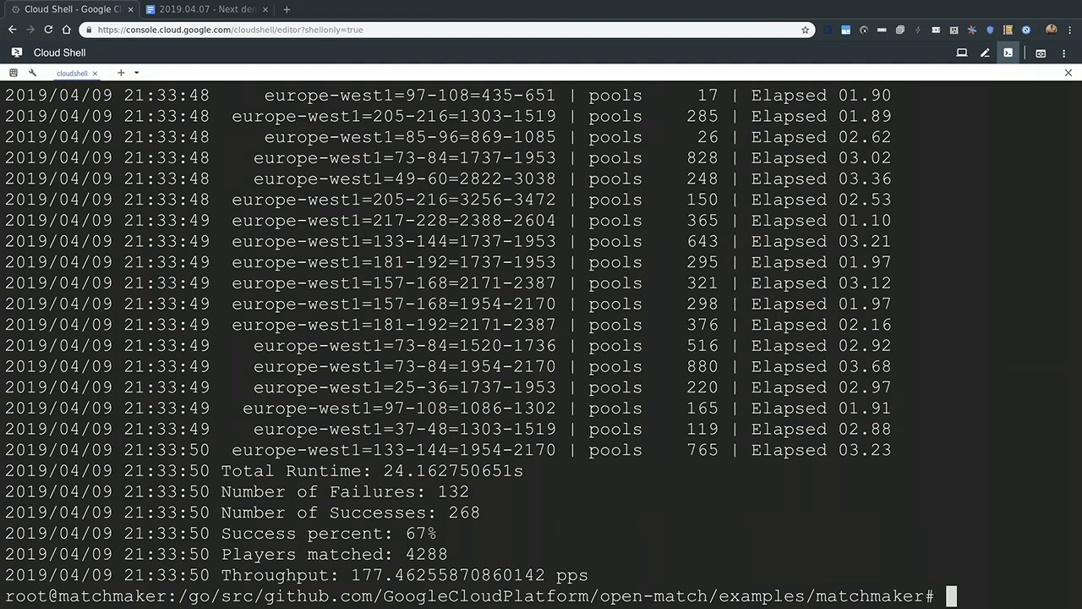
text(exit)
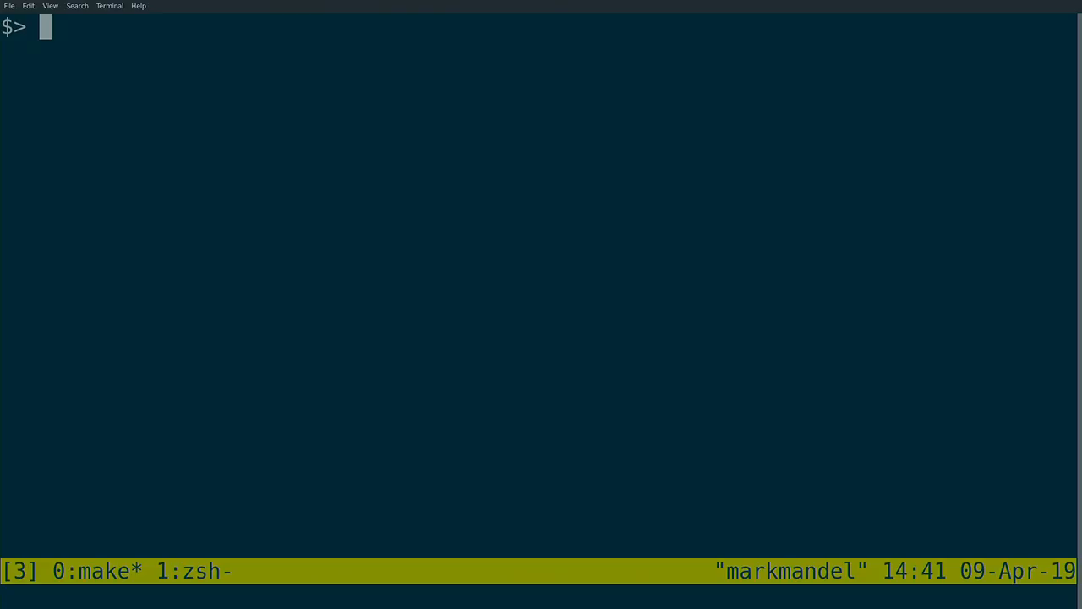
Check pods with kubectl, then 'helm install --name=agones --namespace=agones-system agones/agones'.
text(kubectl get pods)
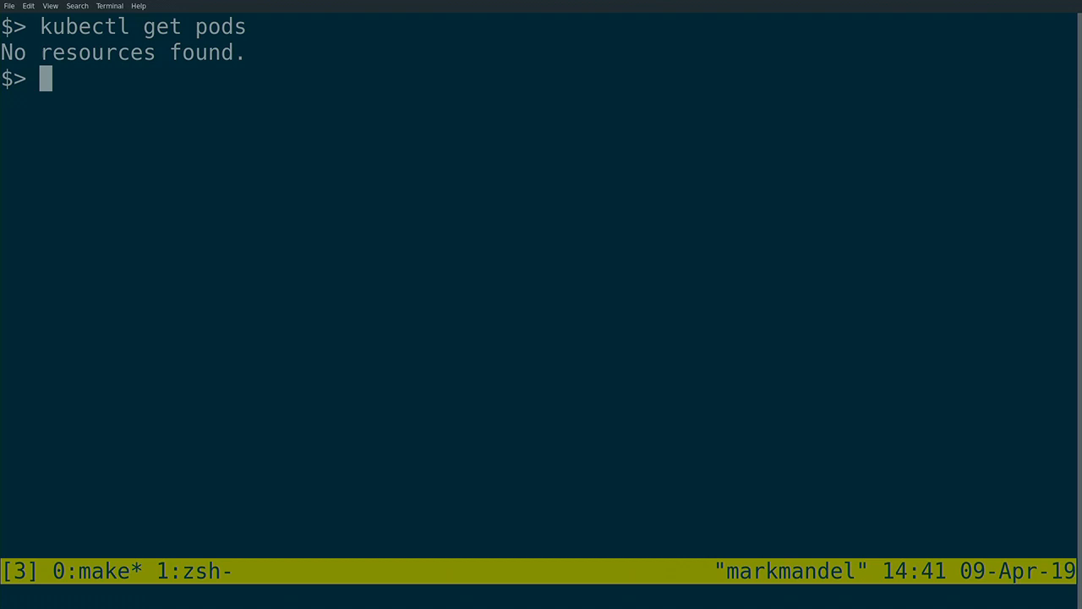
text(helm)
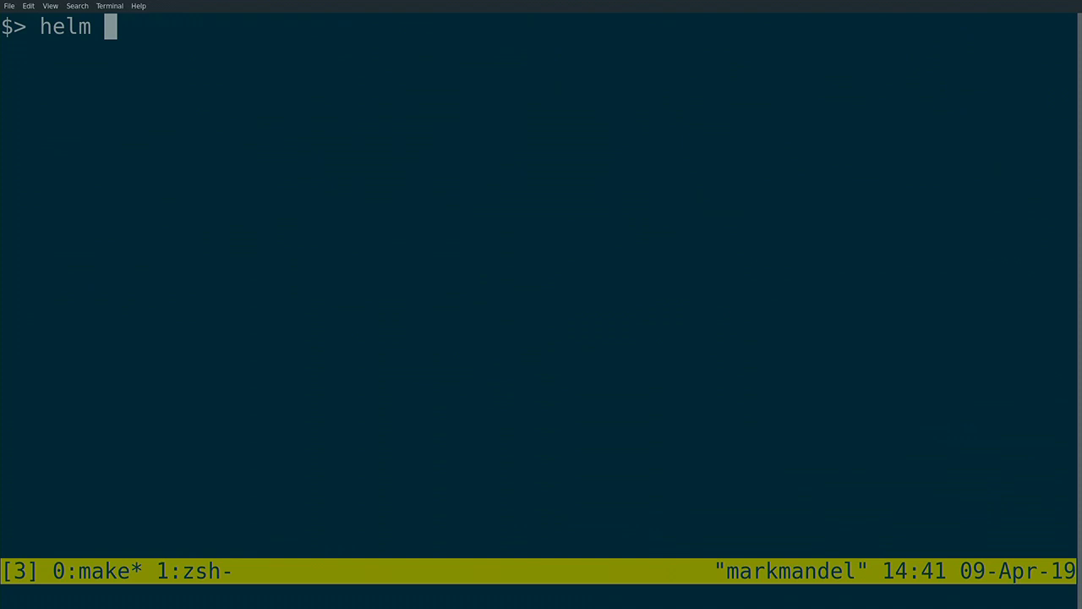
text(install --name=ag)
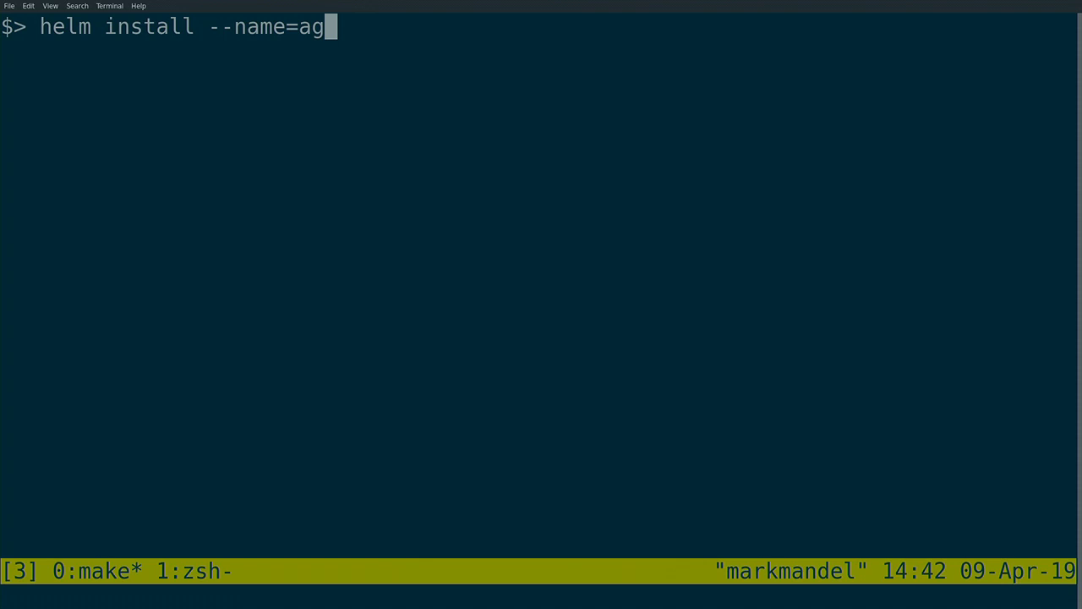
text(ones --namespace=agones-s)
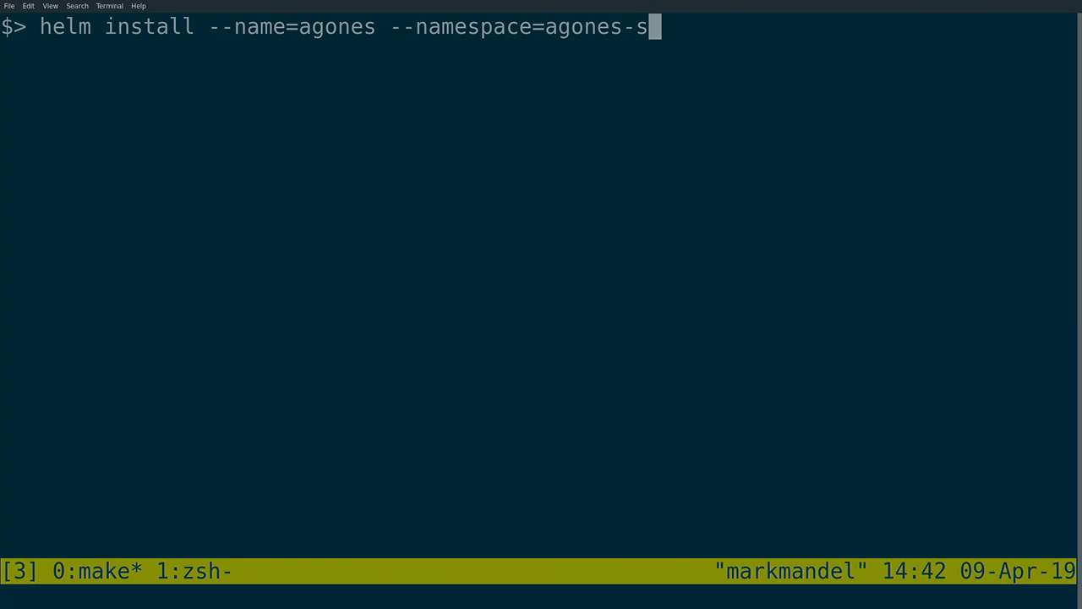
text(ystem agones/agones)
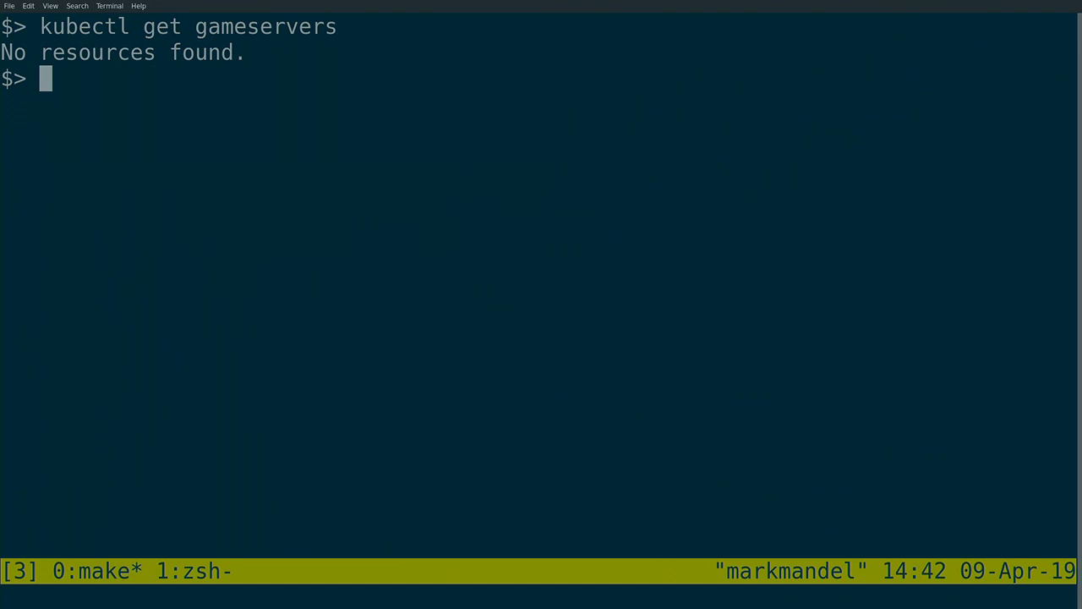
Apply the Xonotic example resources with kubectl apply -f ./examples/xonotic/.
text(kubectl)
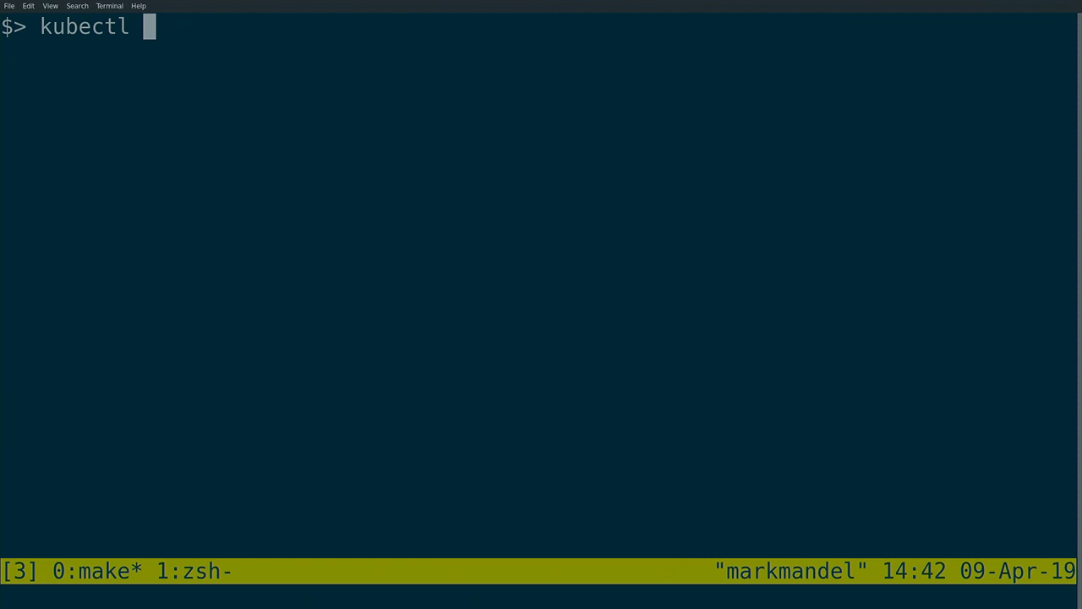
text(apply -f ./examples/xonotic/g)
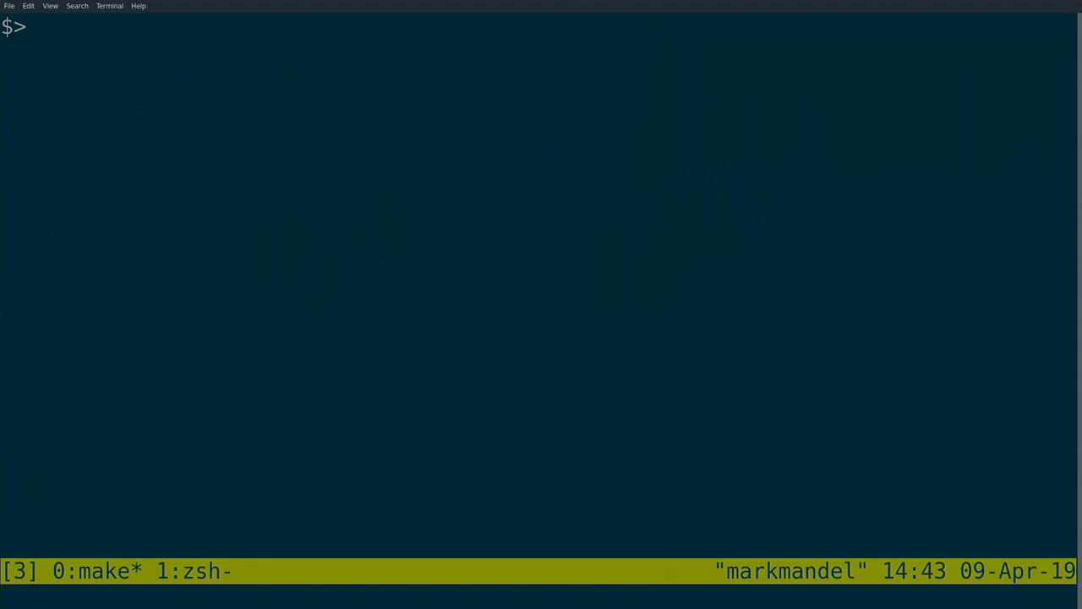
text(kubectl scale fleet --replicas=)
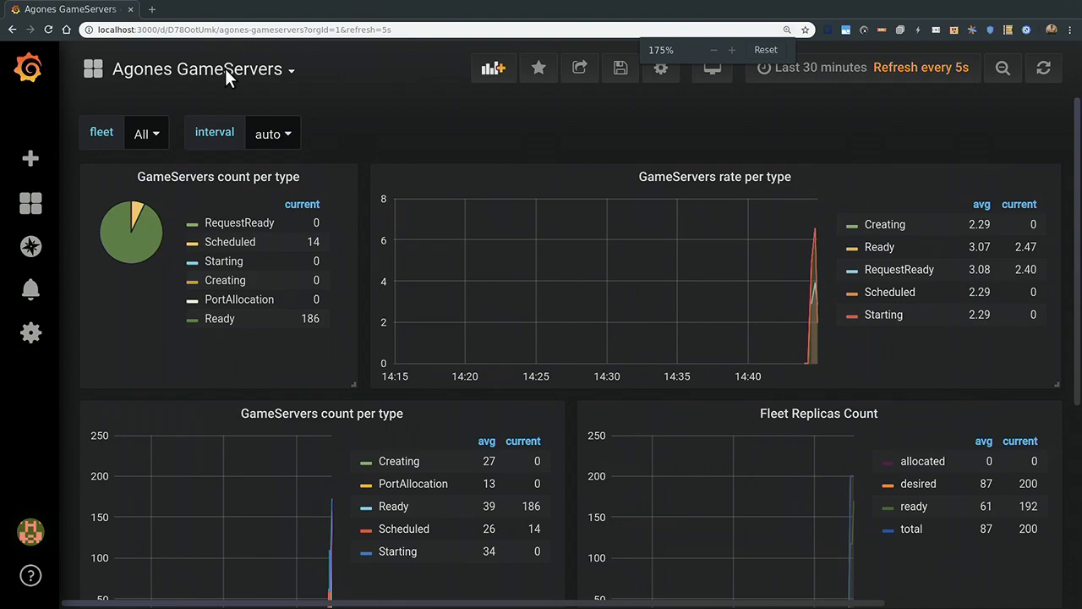
Scroll the Agones GameServers dashboard to watch the fleet's servers become Ready.
scroll(down, 3)
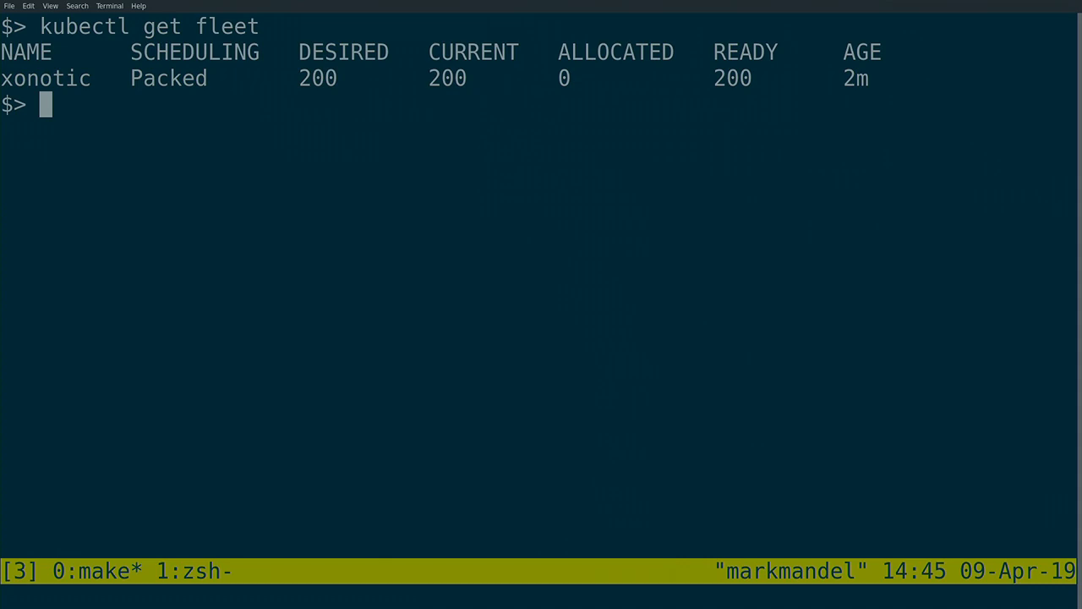
Create a GameServerAllocation from ./examples/xonotic/gameserverallocation.yaml and grab the returned IP 35.235.116.230.
text(kubectl create -f ./examples/)
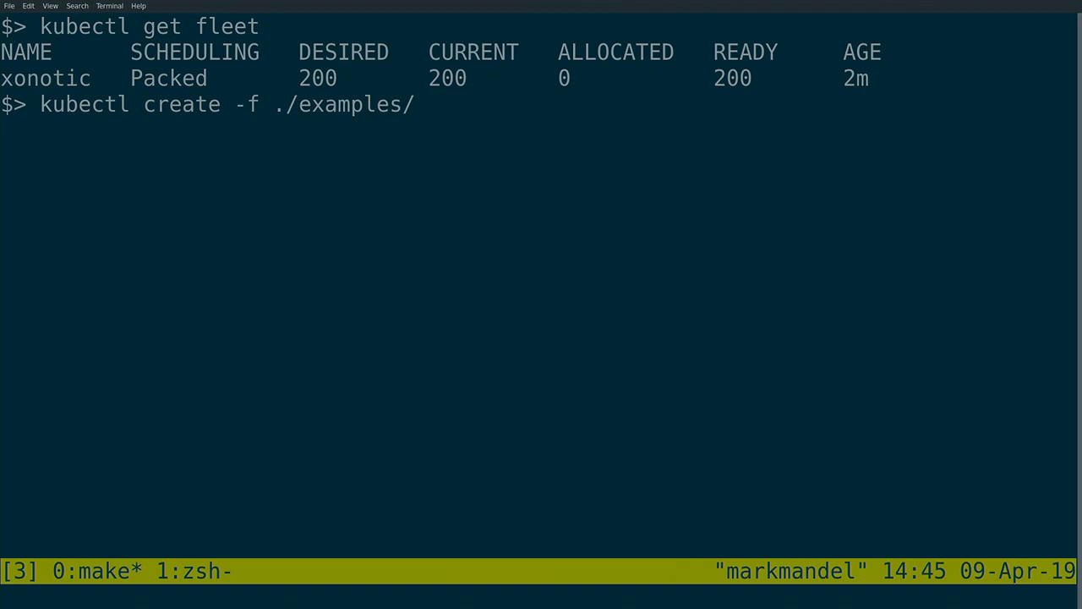
text(xonotic/)
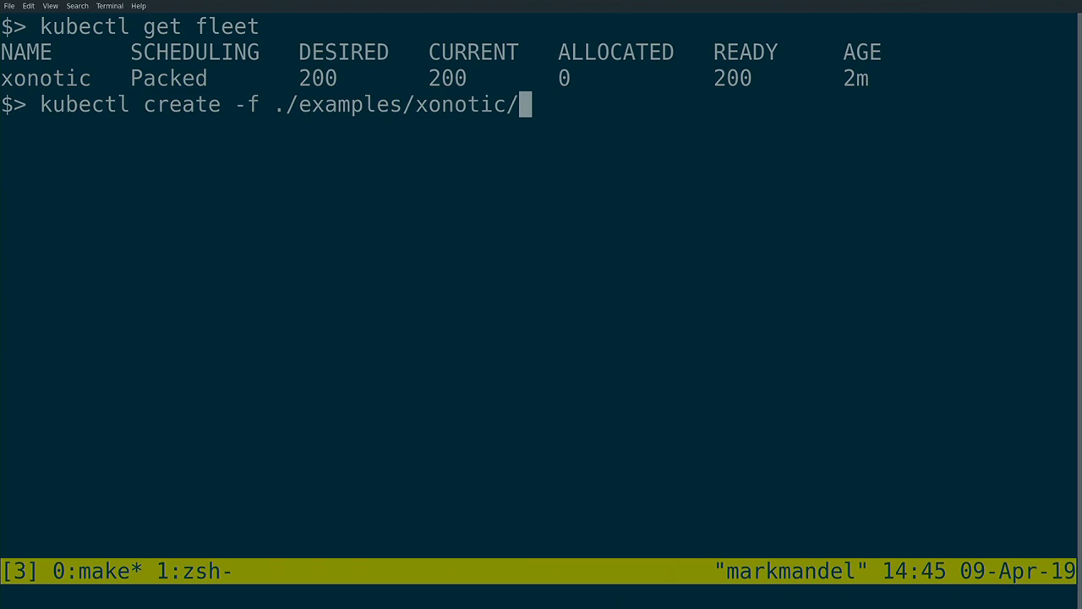
text(gameserverallocation.yaml -o yaml)
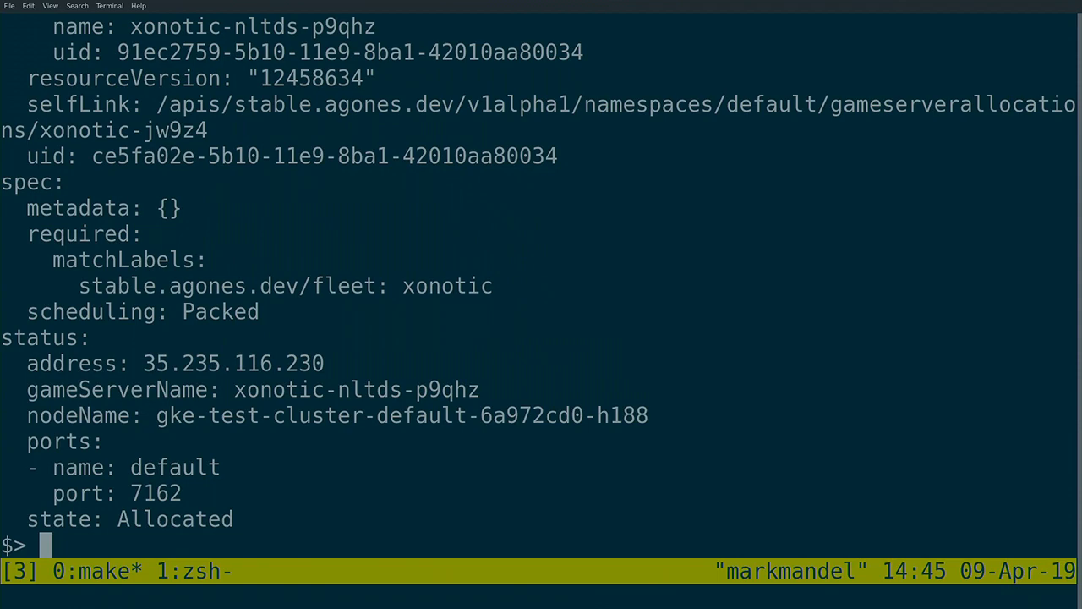
double_click(355, 389)
text(35.235.116.230)
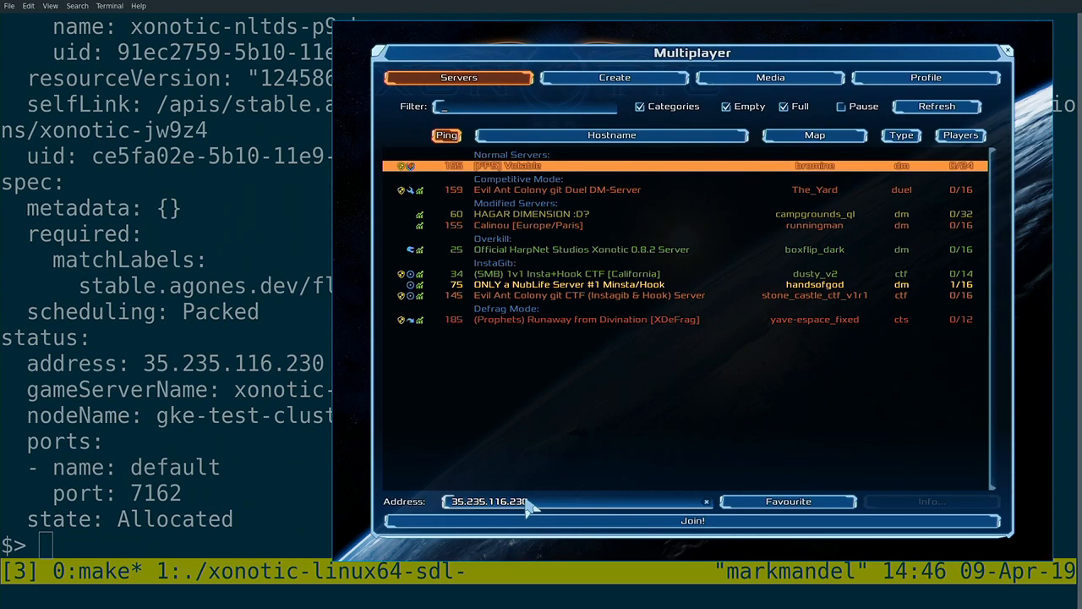
Complete the Xonotic server address with port :7162 to join 35.235.116.230:7162.
text(:7162)
click(168, 545)
text(kubectl get fleets)
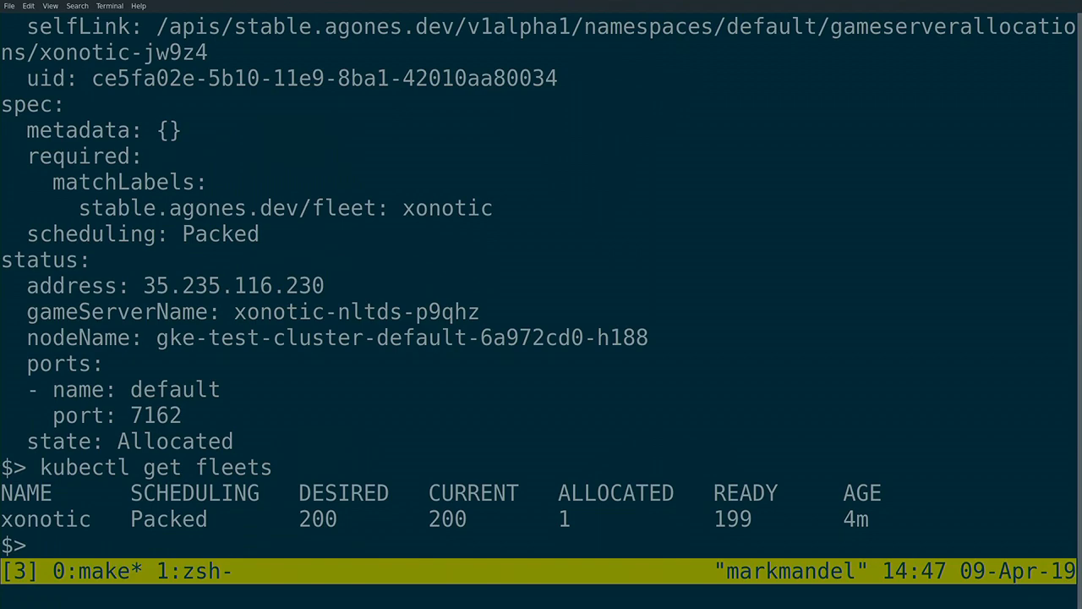
Create further gameserverallocations and check the fleet shows 3 allocated, 197 ready.
text(kubectl create -f ./examples/xonotic/gameserverallocation.yaml -o yaml)
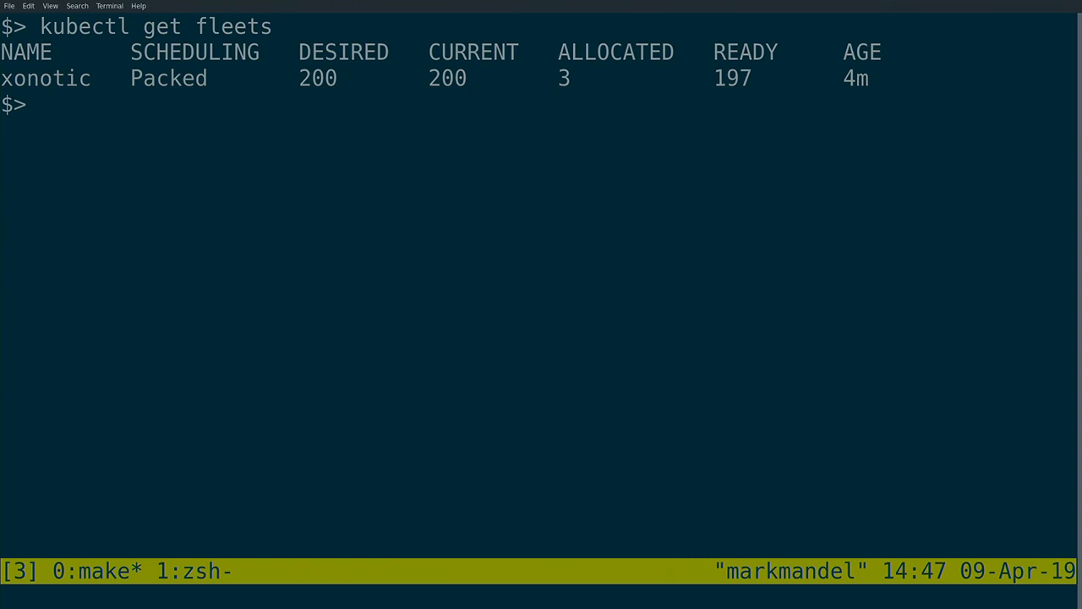
text(kubectl scale flee)
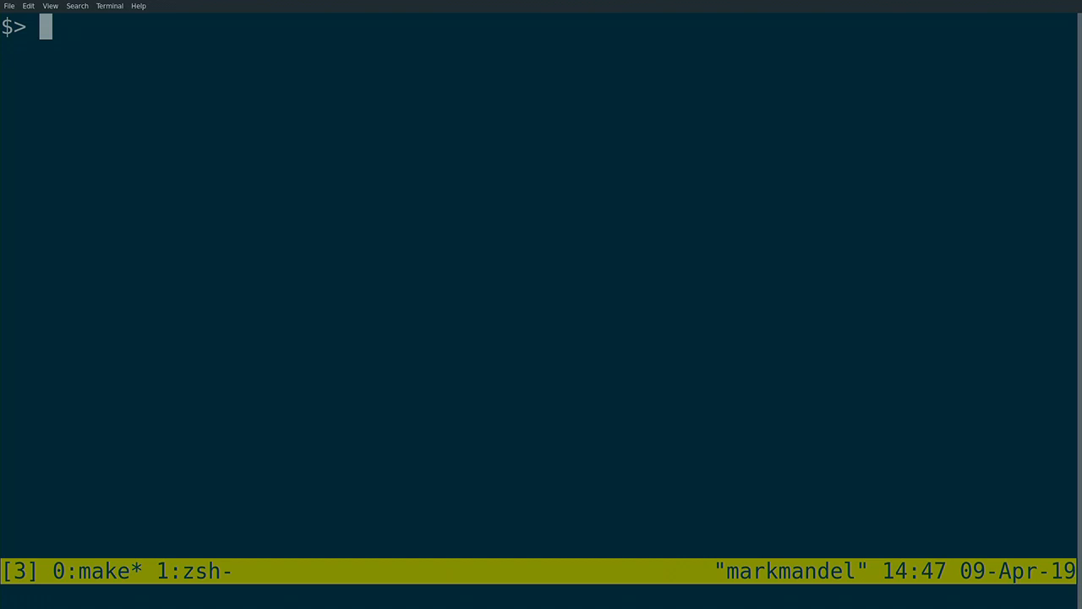
text(kubectl get fleet)
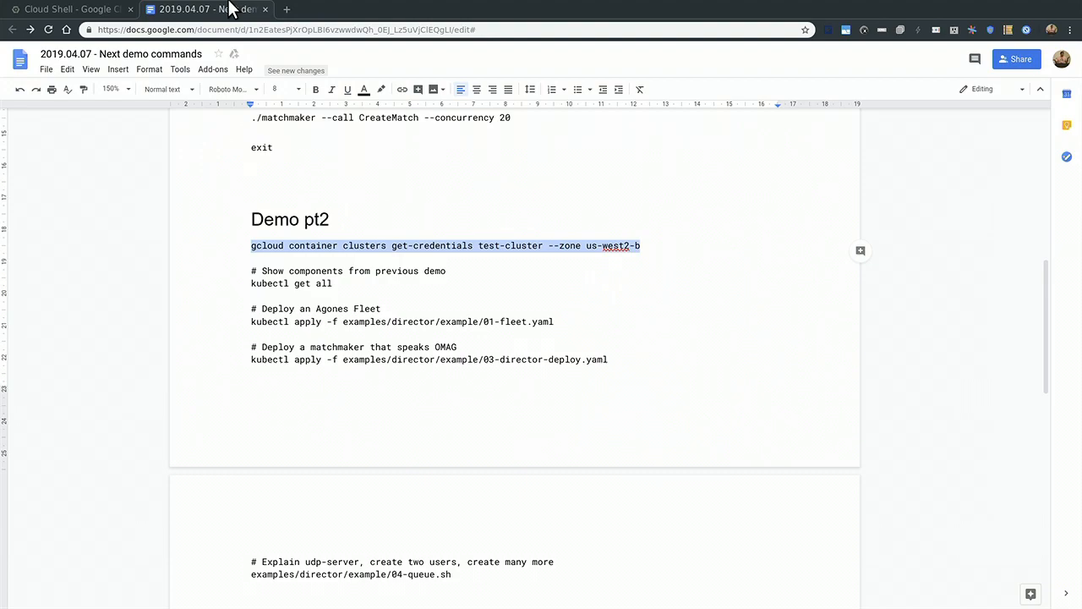
Fetch test-cluster credentials, then run kubectl get all copied from the demo doc.
click(71, 10)
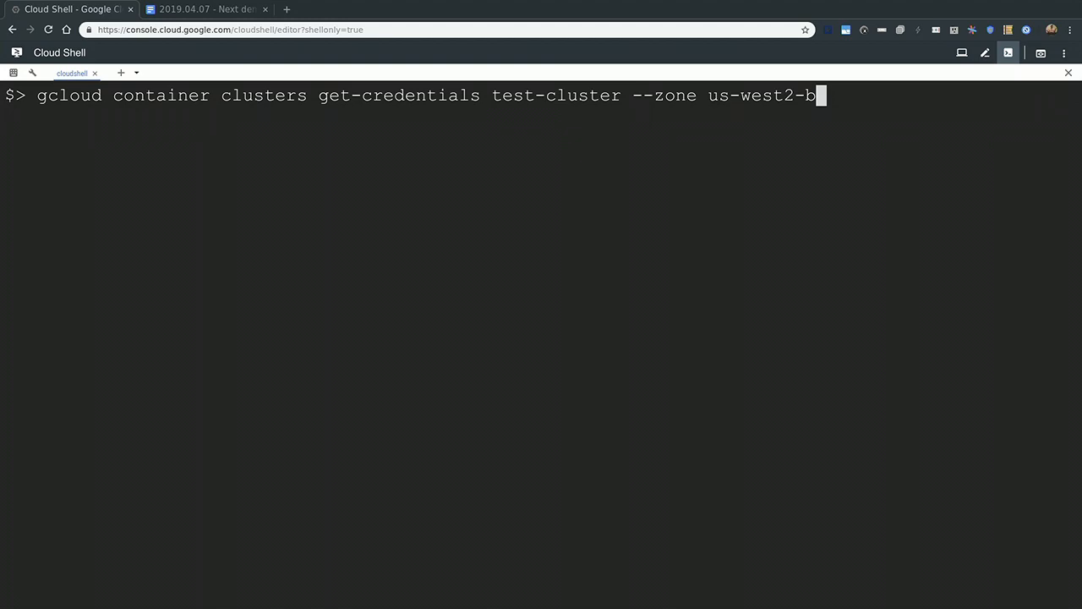
click(203, 10)
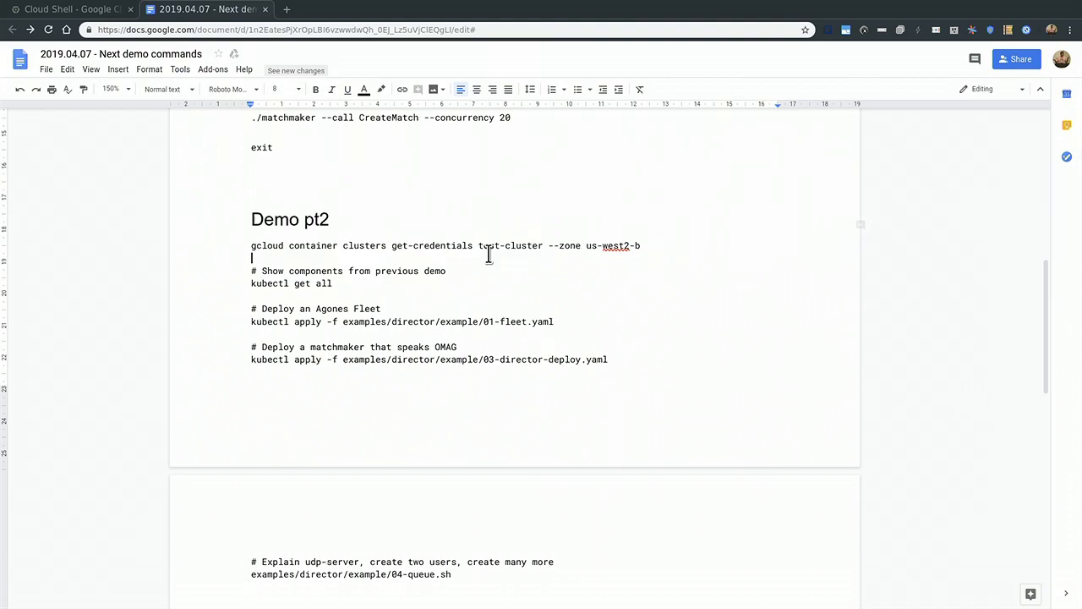
triple_click(446, 245)
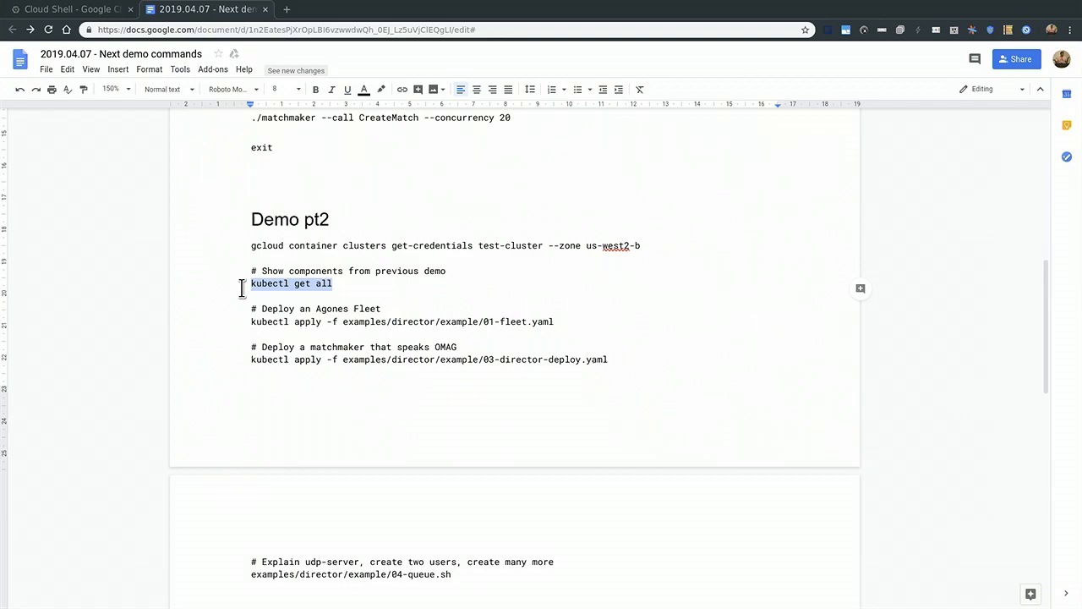
click(67, 10)
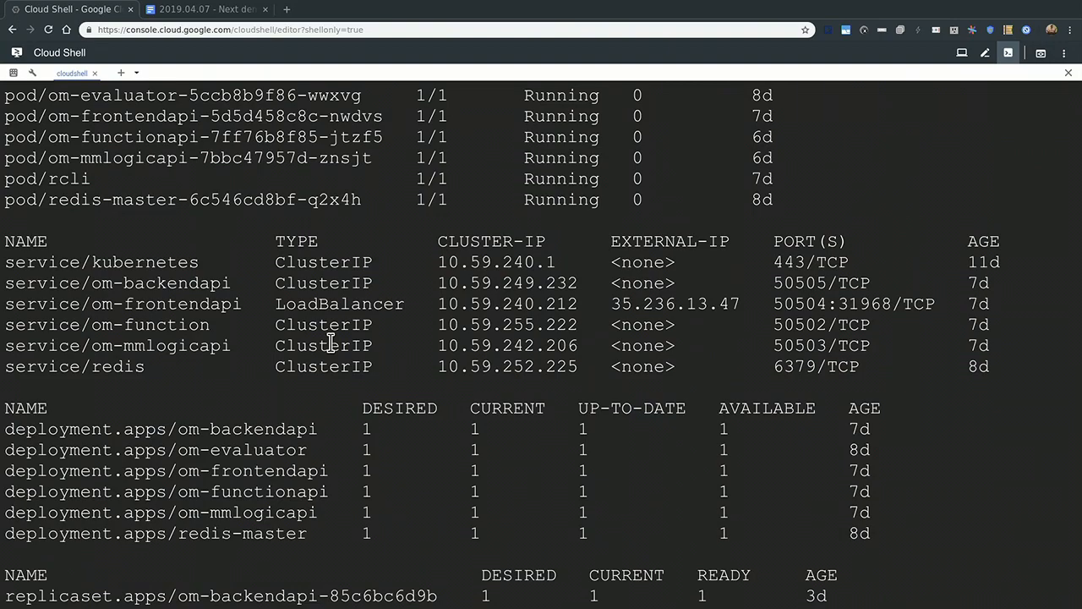
Apply examples/director/example/01-fleet.yaml to create the udp-server fleet and autoscaler.
scroll(down, 3)
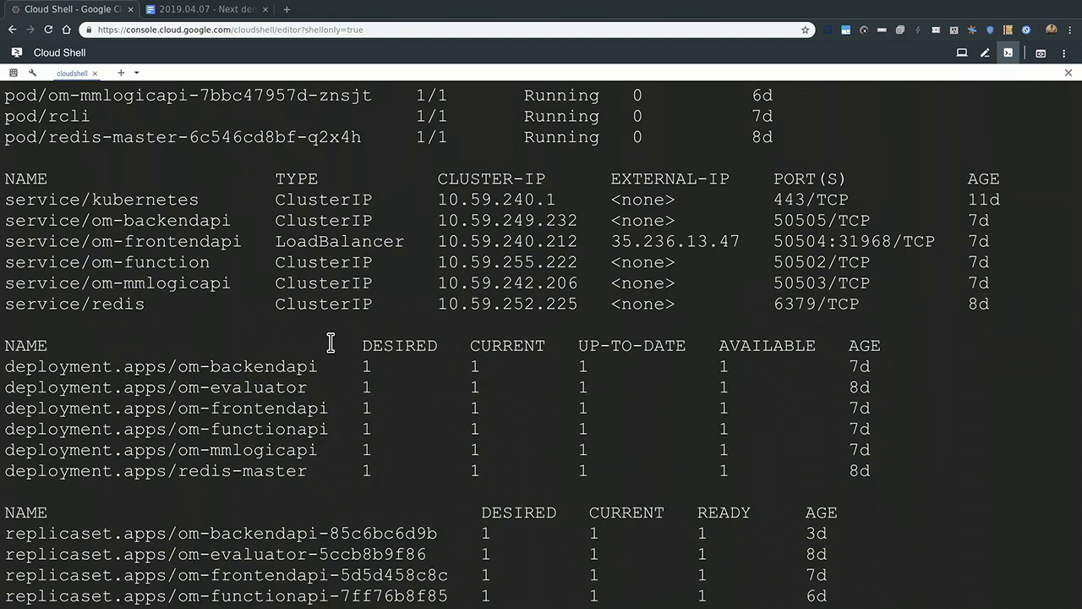
click(207, 10)
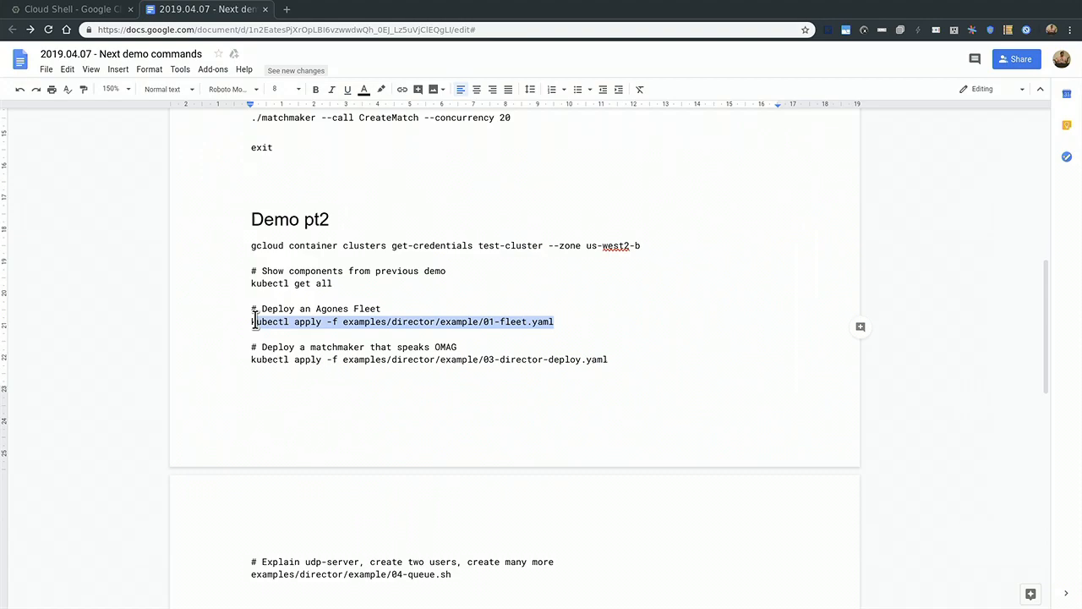
click(68, 10)
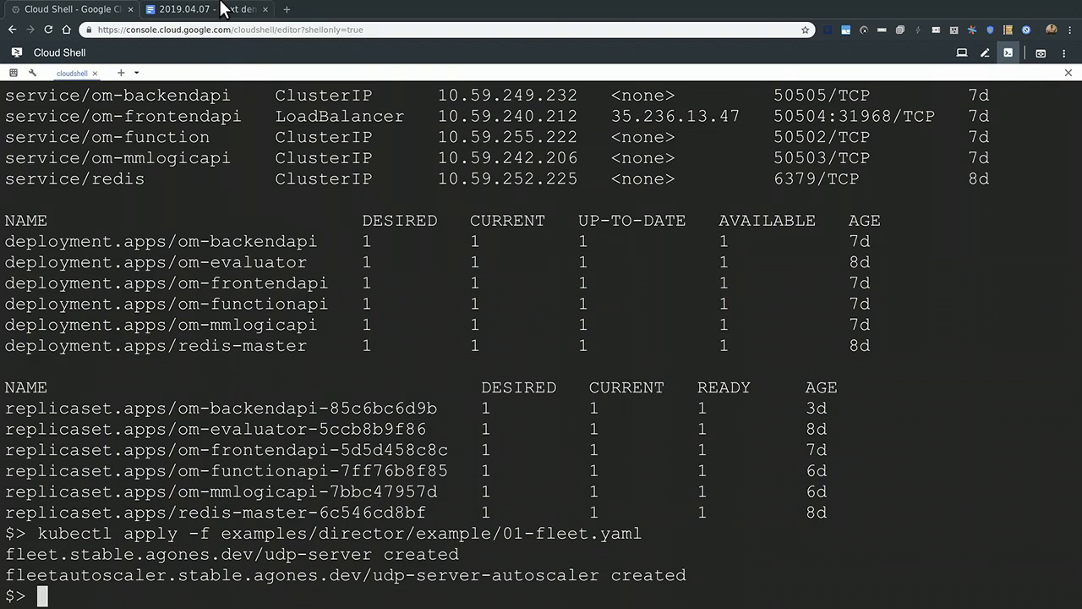
Apply 03-director-deploy.yaml for the om-director and stage 04-queue.sh at the prompt.
click(203, 8)
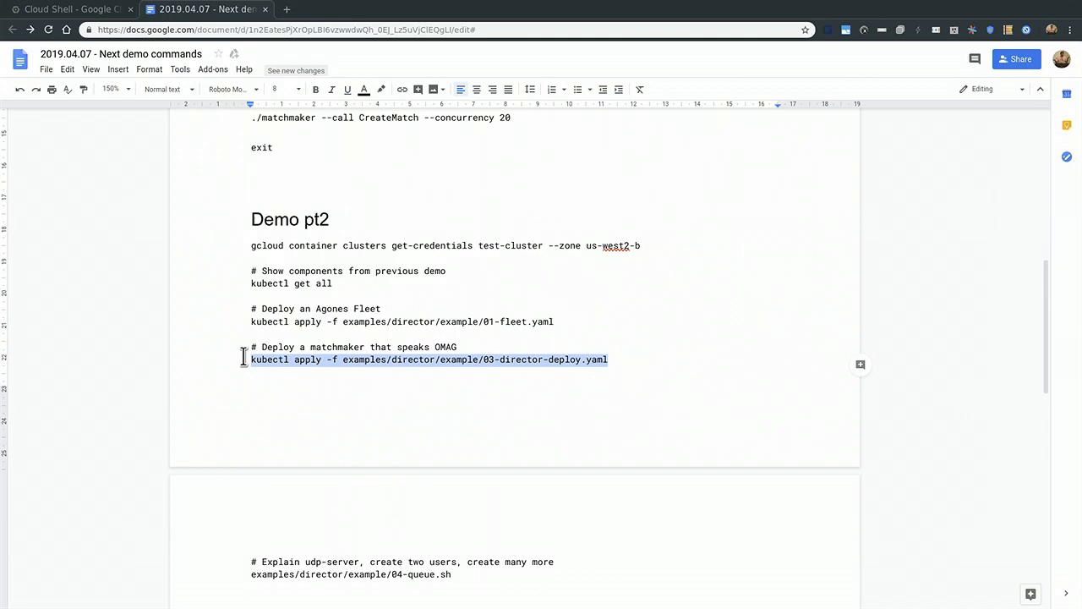
click(71, 10)
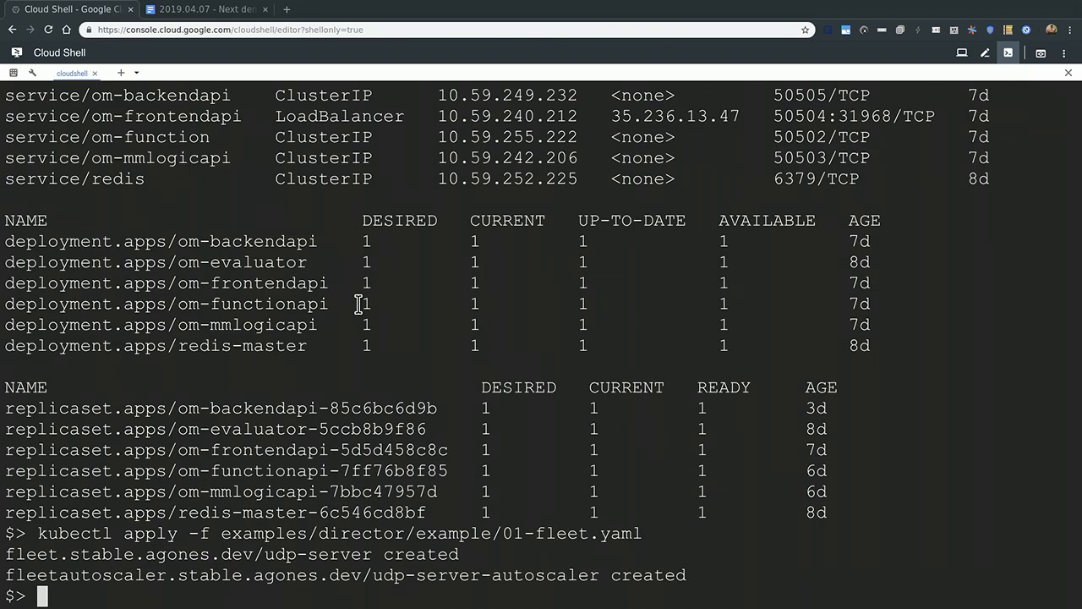
text(kubectl apply -f examples/director/example/03-director-deploy.yaml)
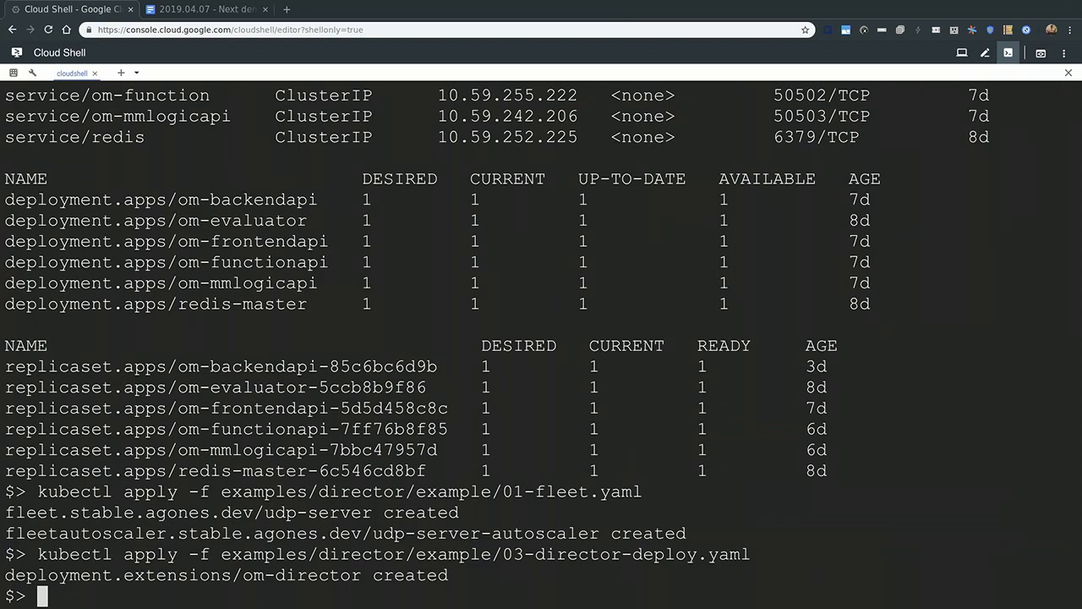
click(206, 10)
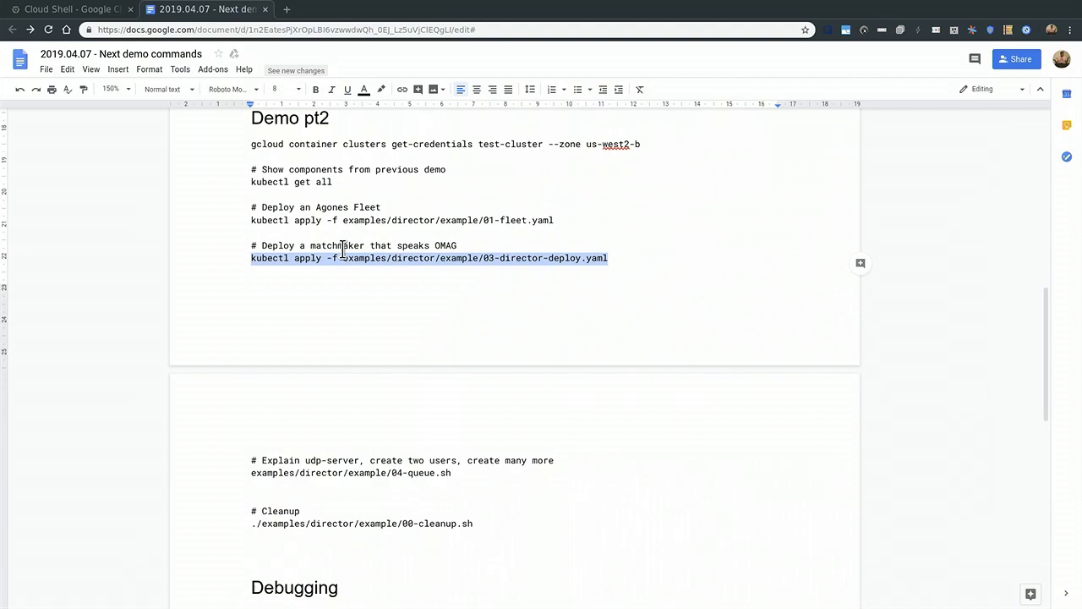
click(68, 10)
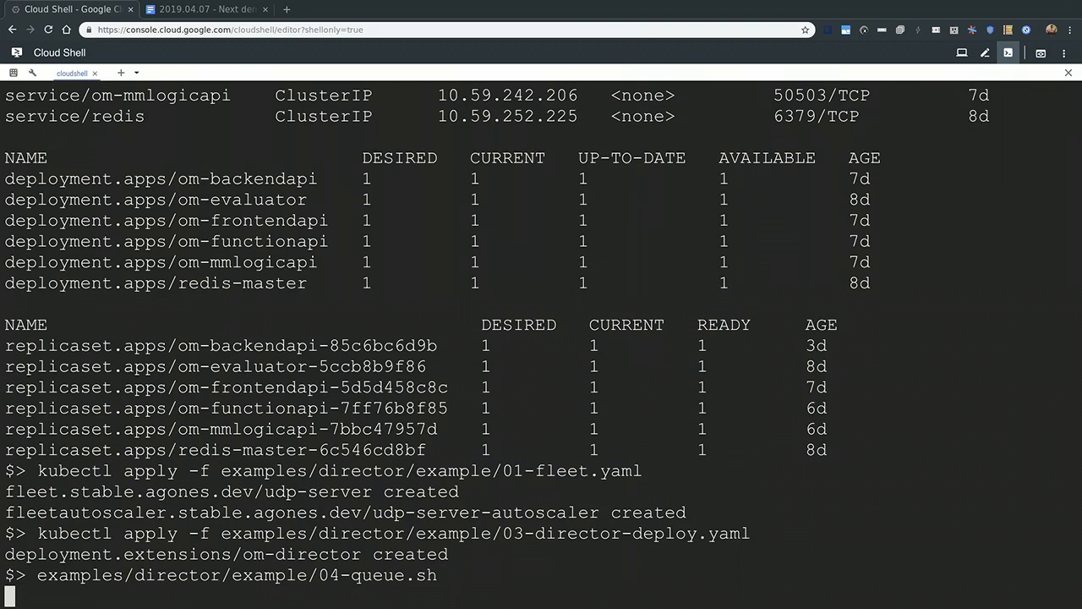
Run 04-queue.sh to queue a headless client and receive assignment 35.236.5.209:7479.
key(enter)
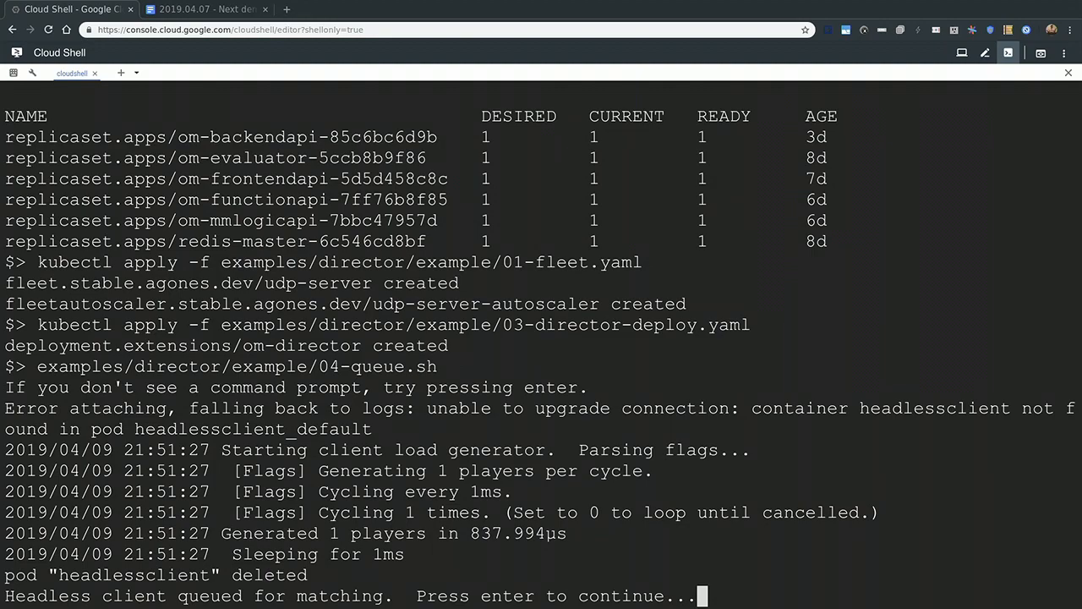
key(enter)
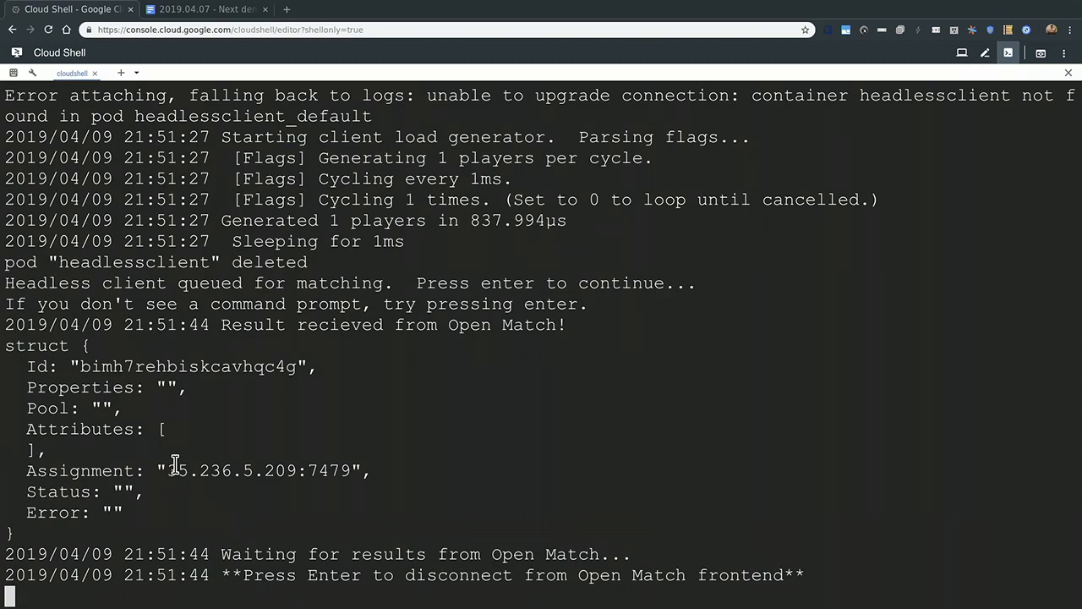
Disconnect from the frontend, connect to the udp-server and send <start to subscribe.
key(enter)
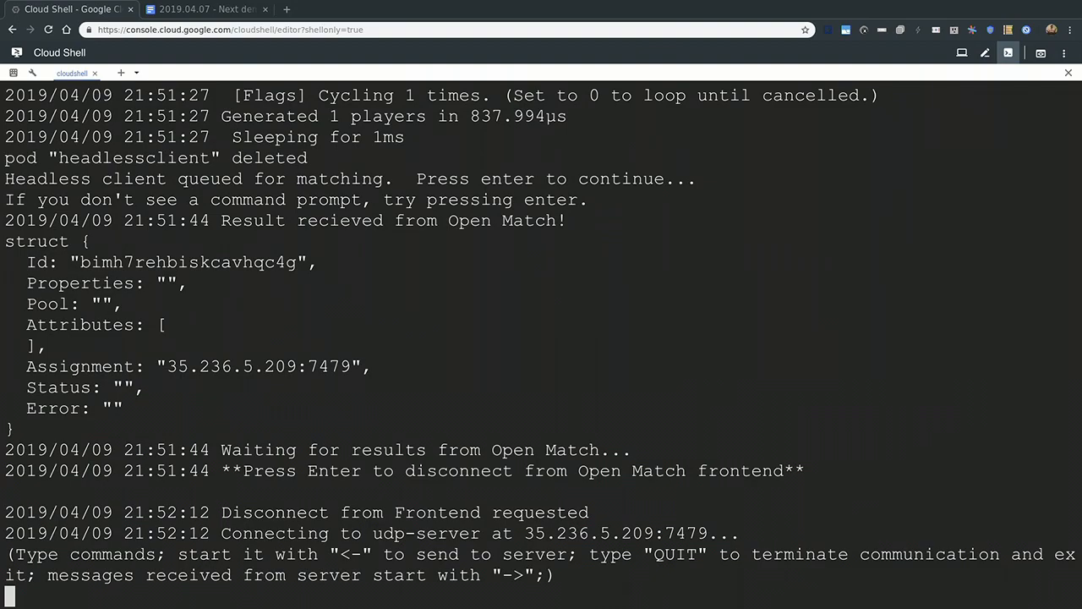
text(<)
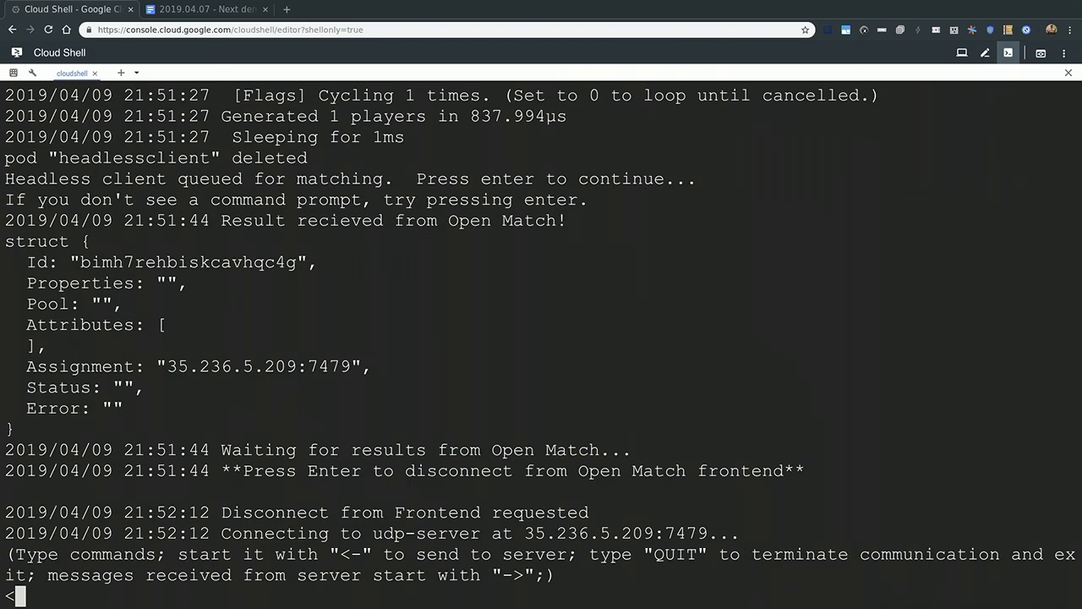
text(start)
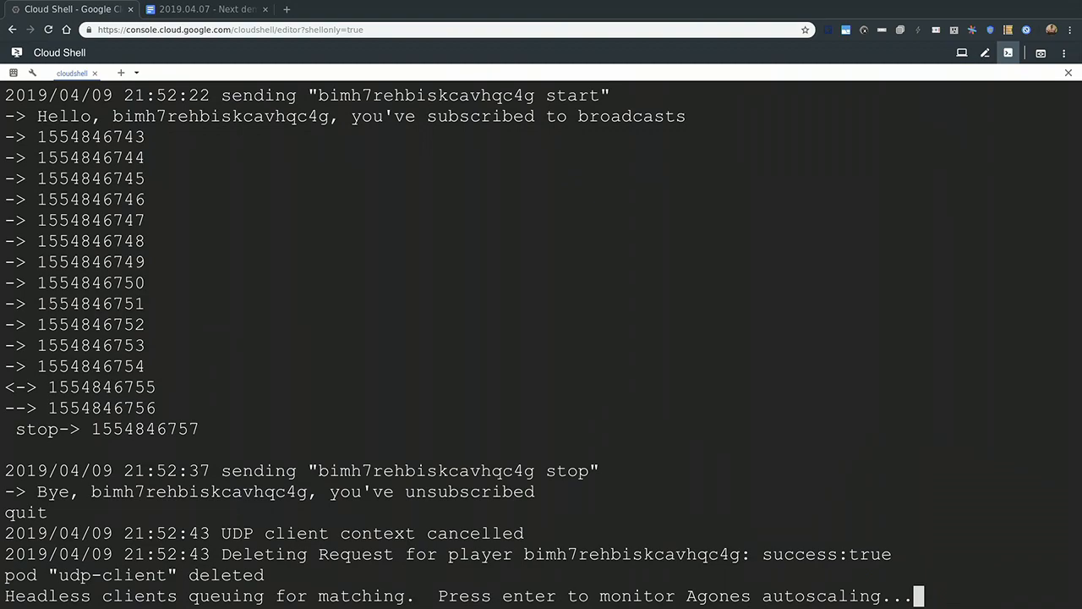
Run the watch on kubectl get fleets, showing udp-server at 3 desired, current and allocated.
key(enter)
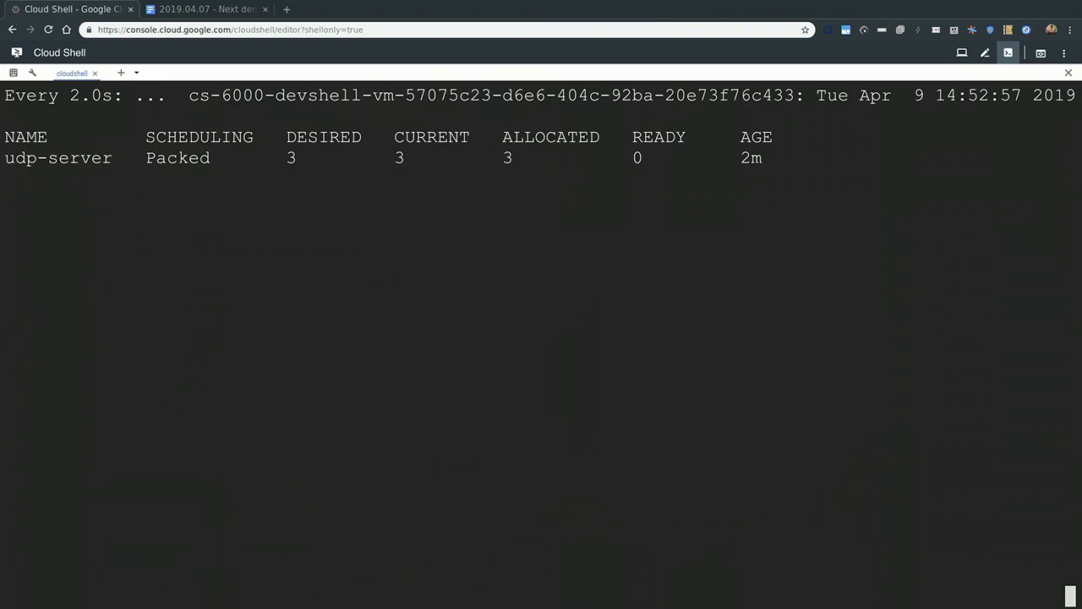